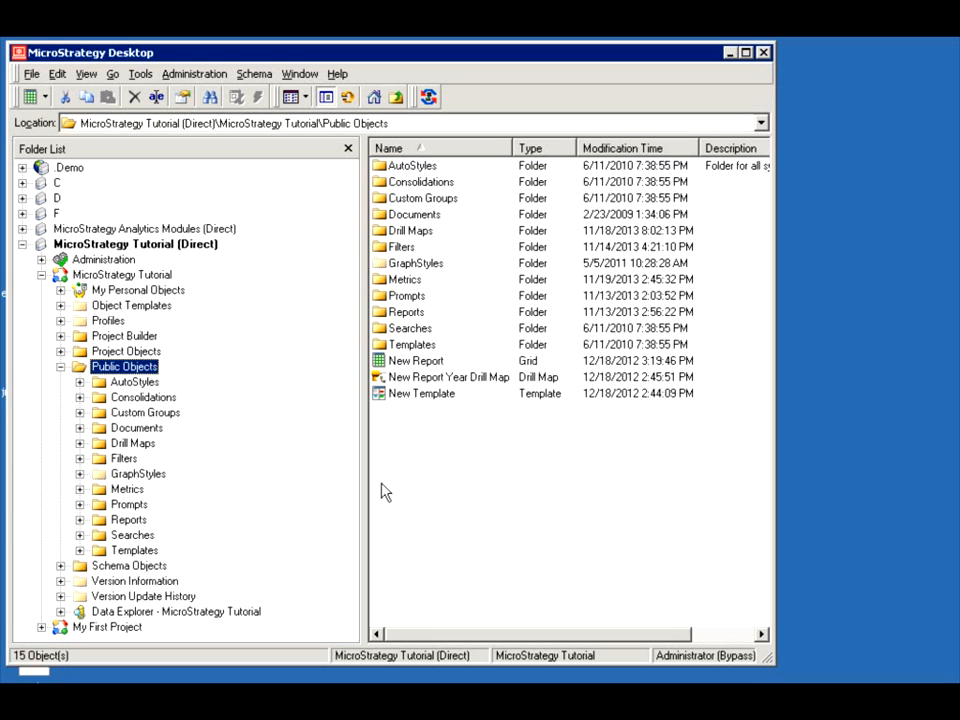
mouse_move(65, 492)
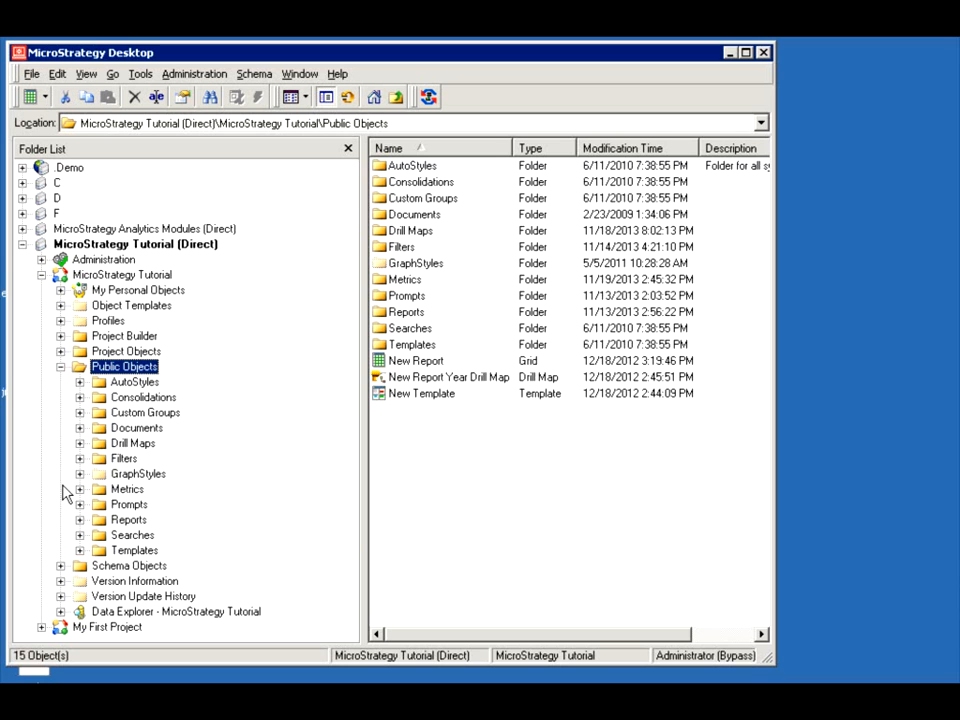
mouse_move(57, 529)
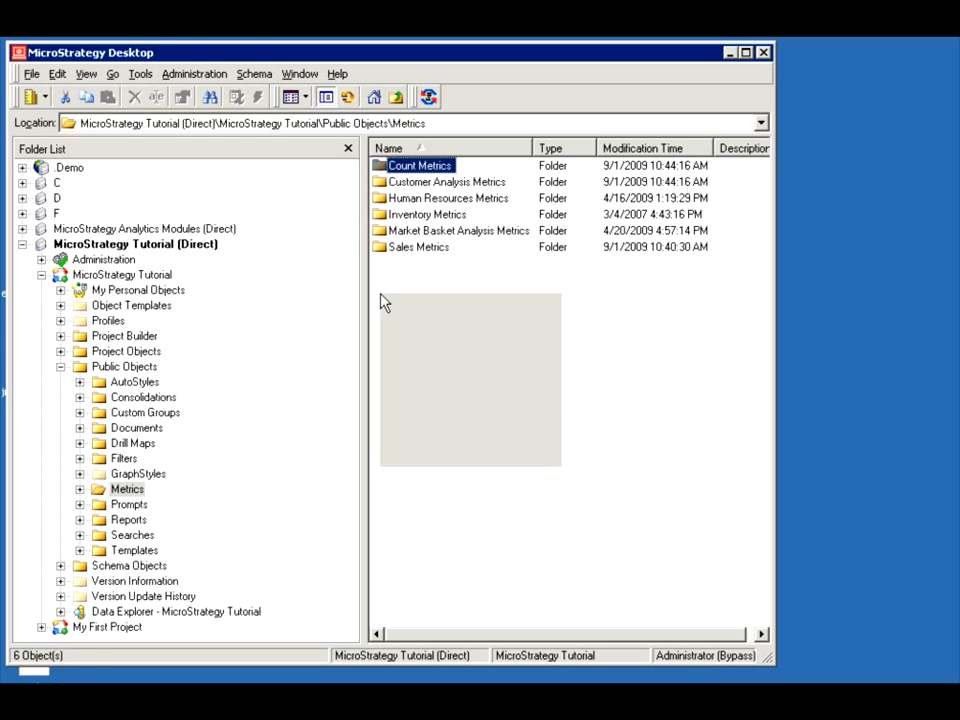
Create a new metric from the Metrics folder and browse the Object Browser to Sales Metrics
right_click(470, 380)
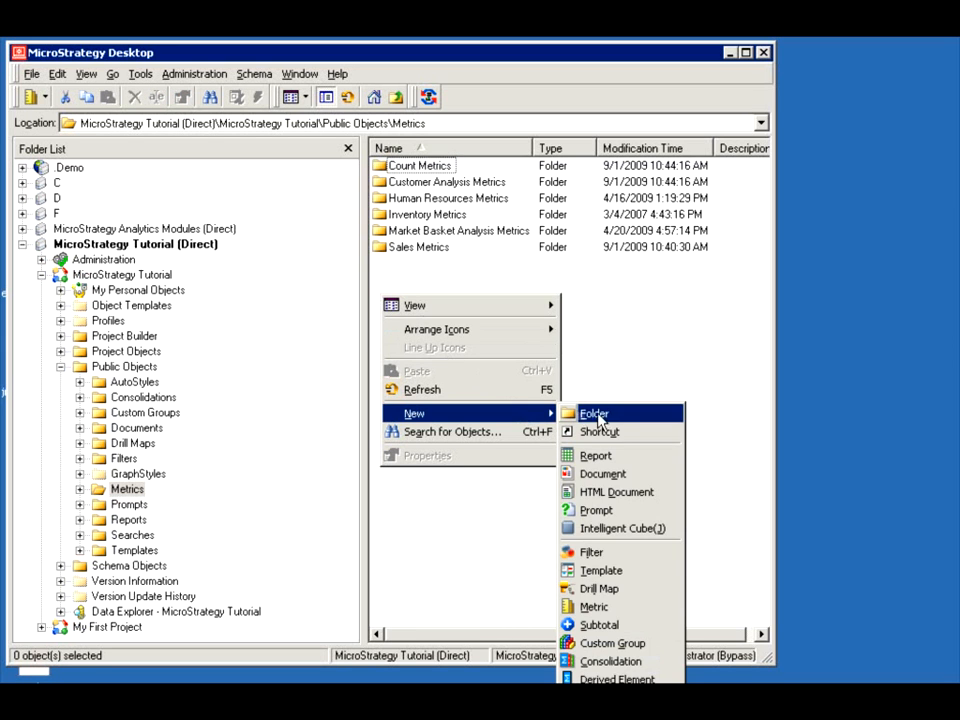
click(595, 606)
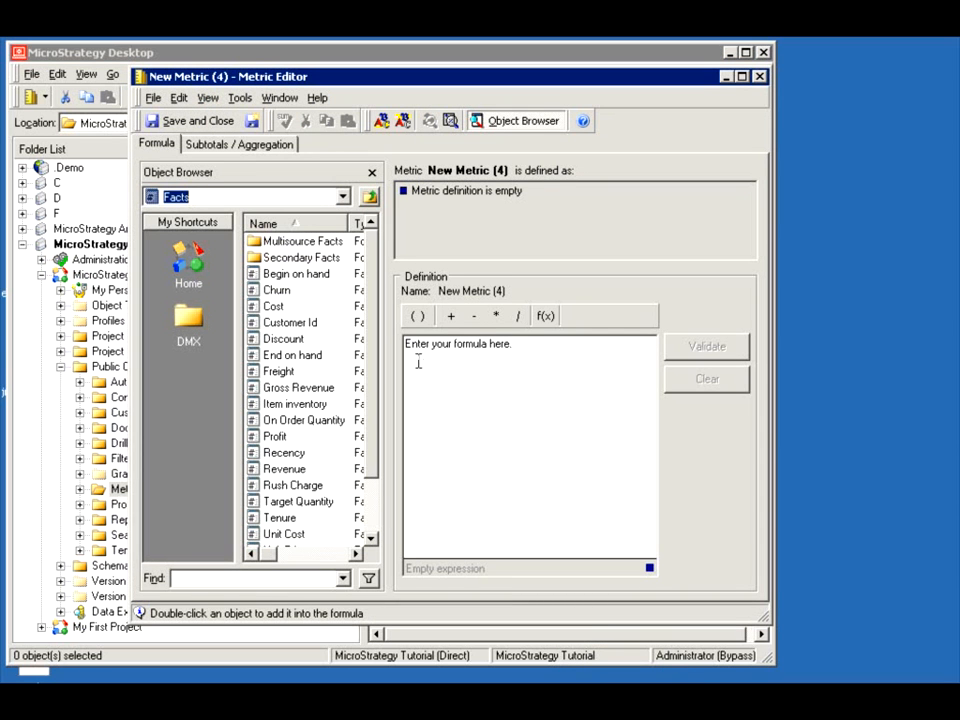
mouse_move(418, 361)
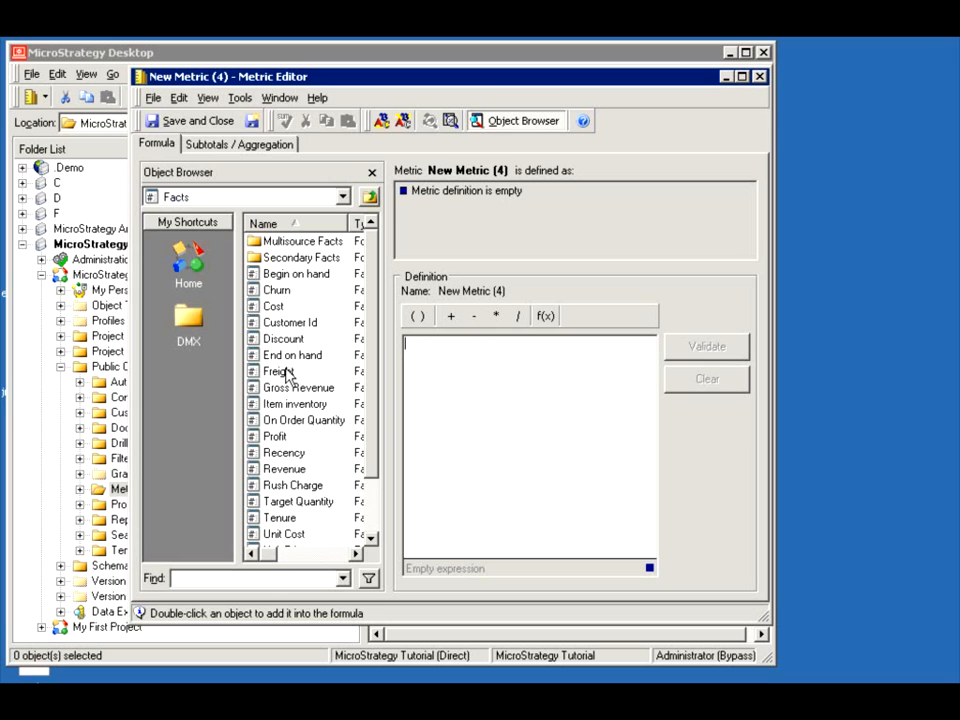
mouse_move(281, 315)
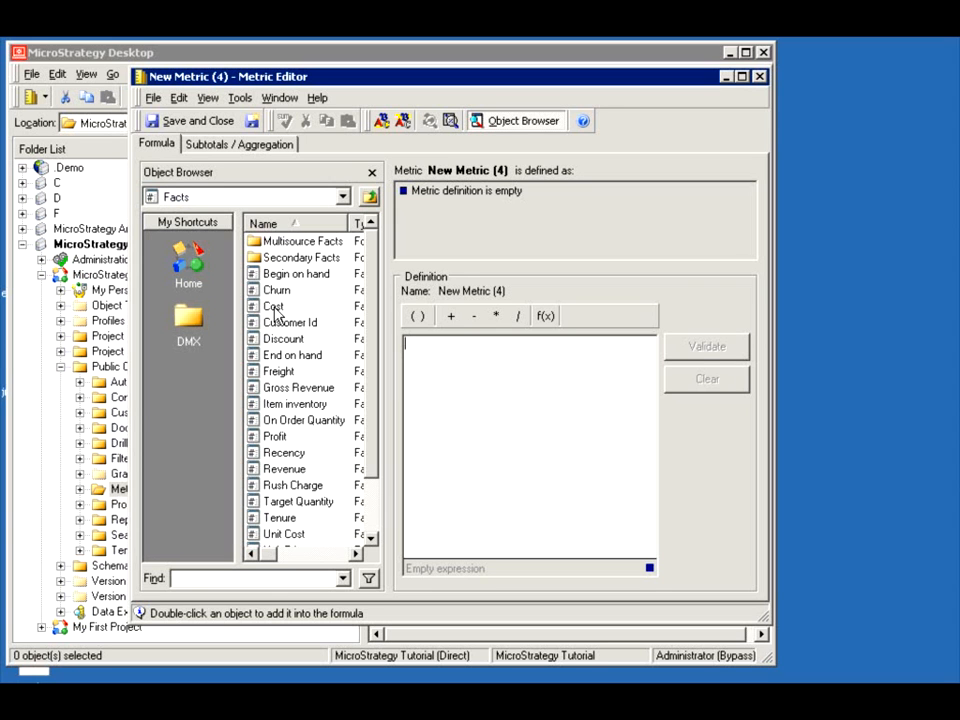
double_click(273, 306)
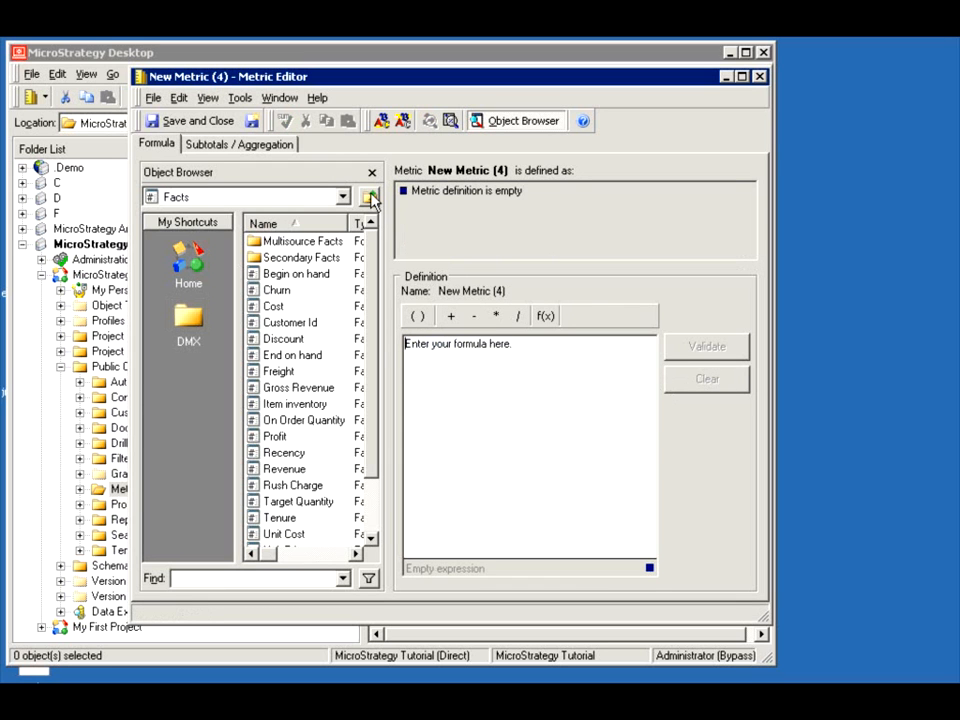
click(370, 196)
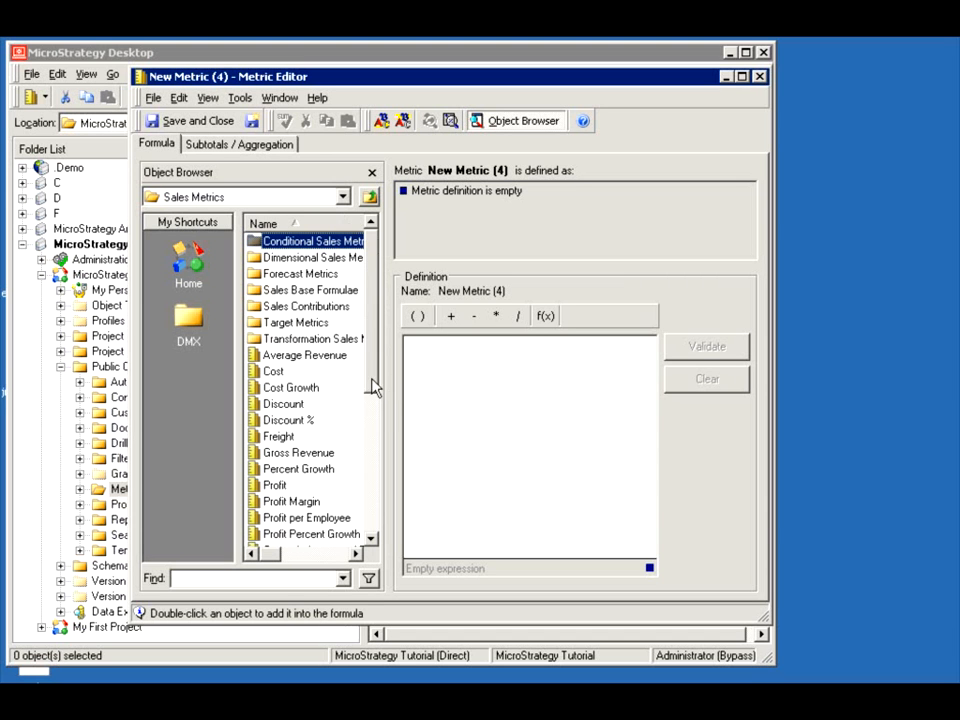
scroll(down, 3)
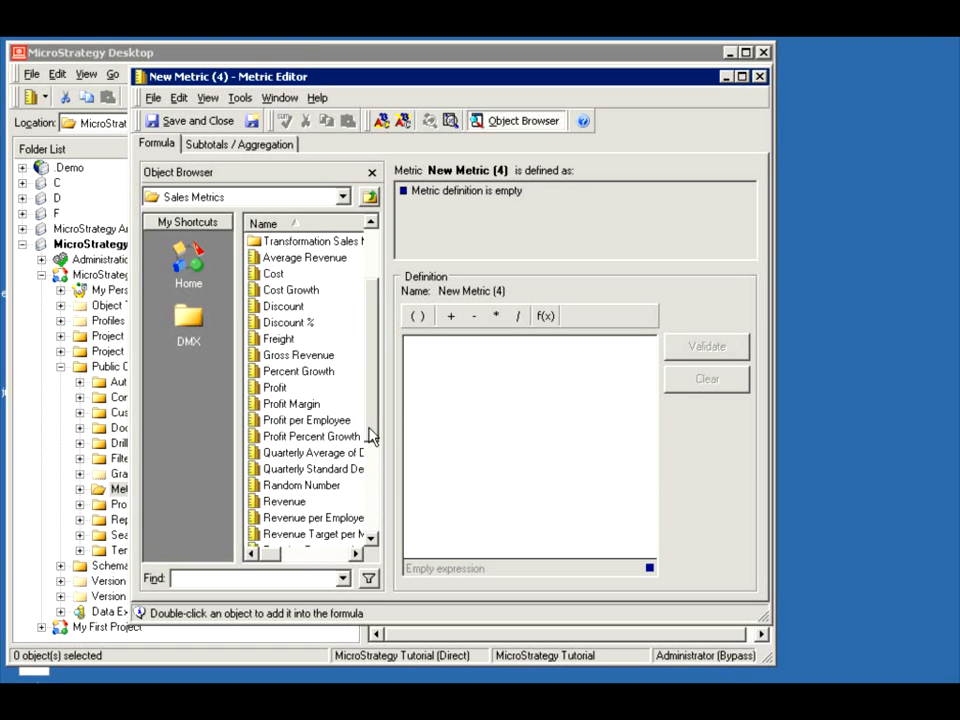
click(284, 501)
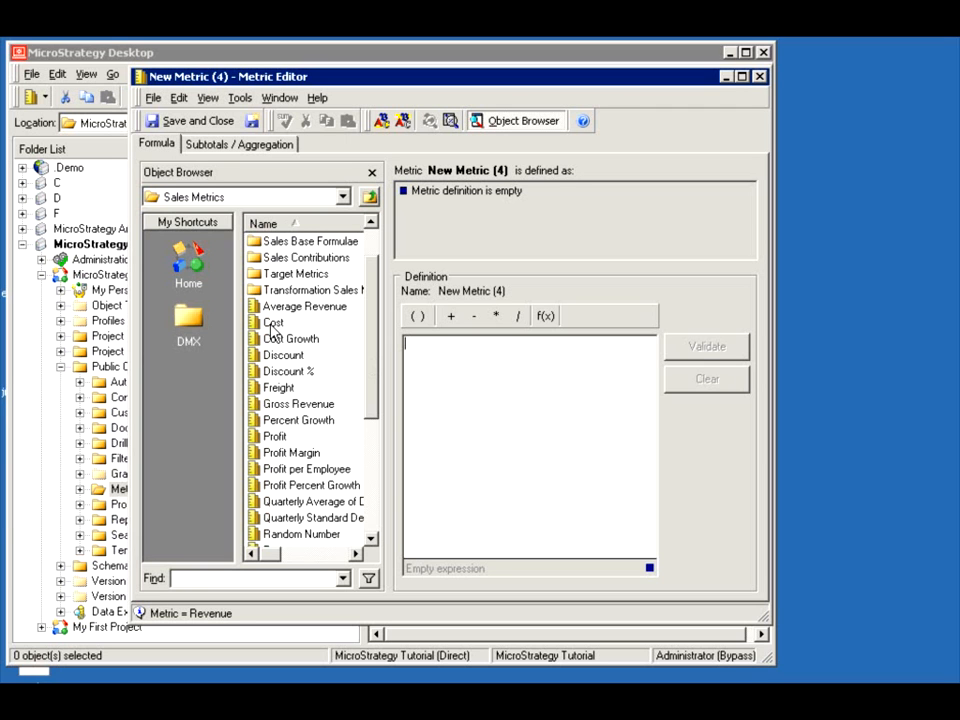
mouse_move(276, 340)
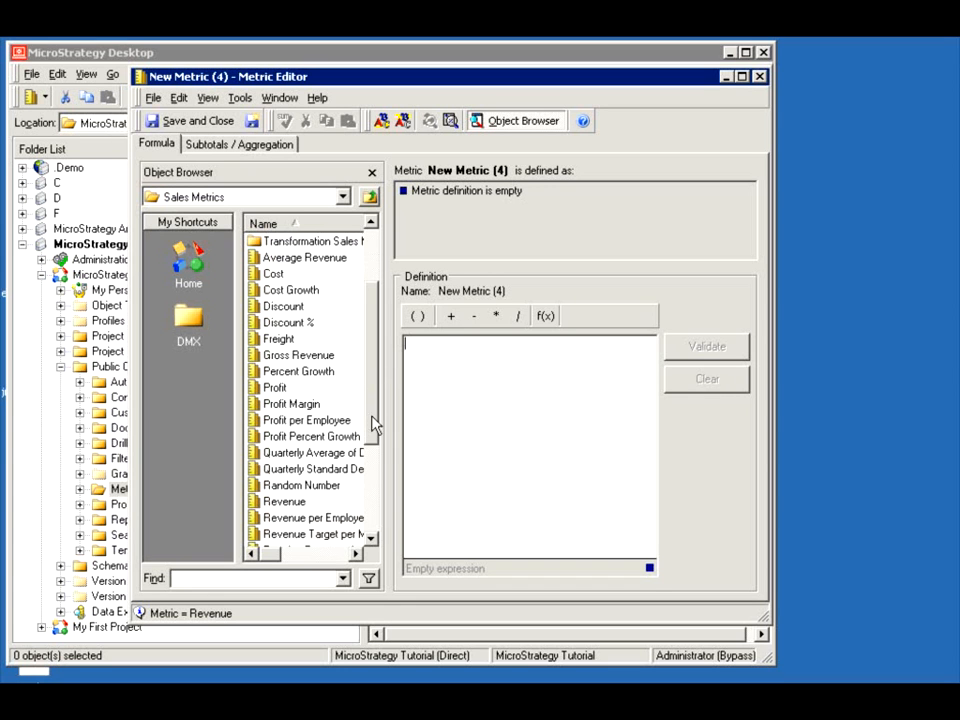
Build the formula Revenue - Cost and review its component details
double_click(285, 501)
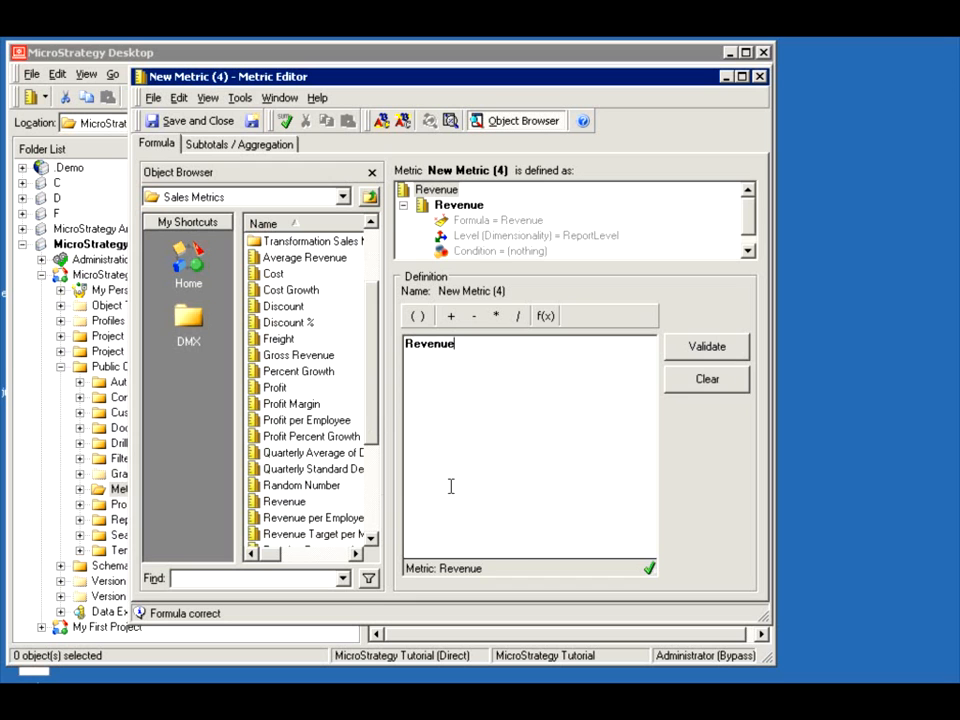
text(- Cost))
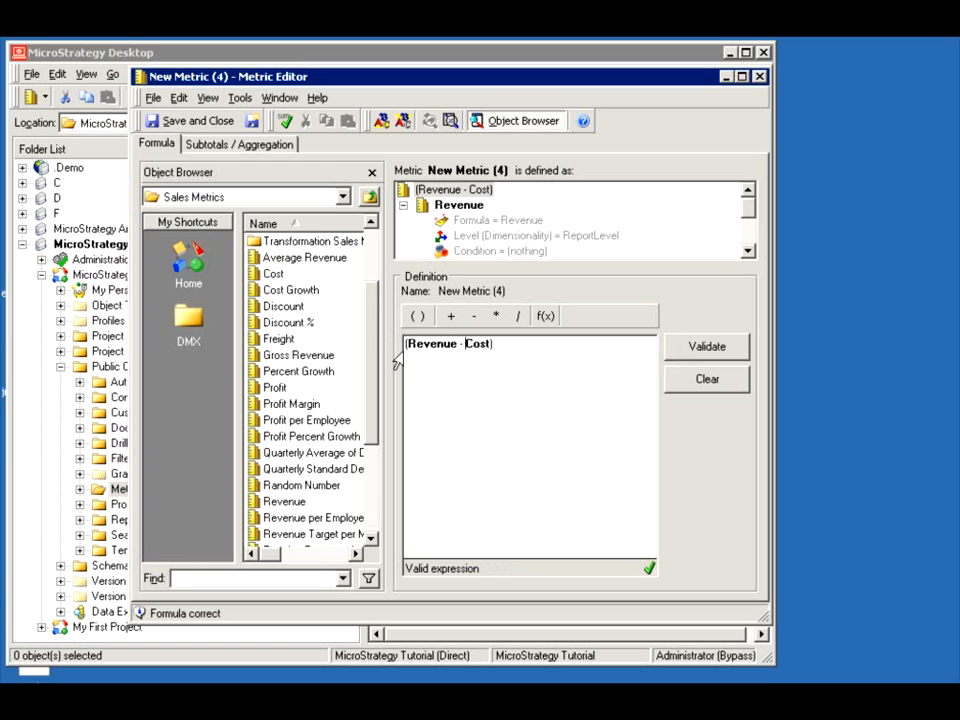
double_click(431, 343)
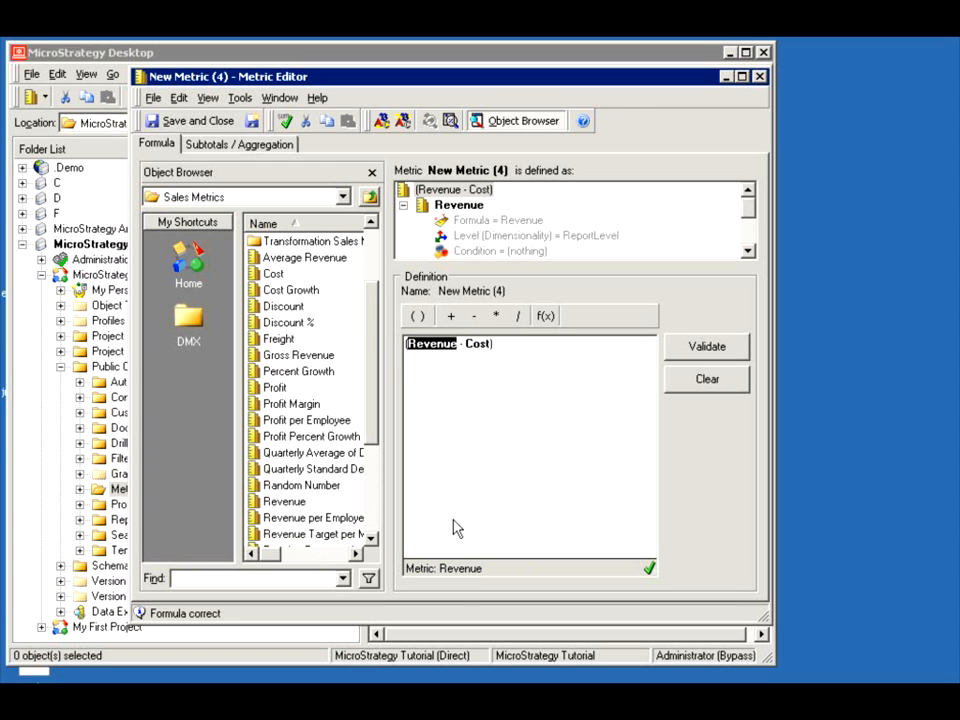
mouse_move(455, 417)
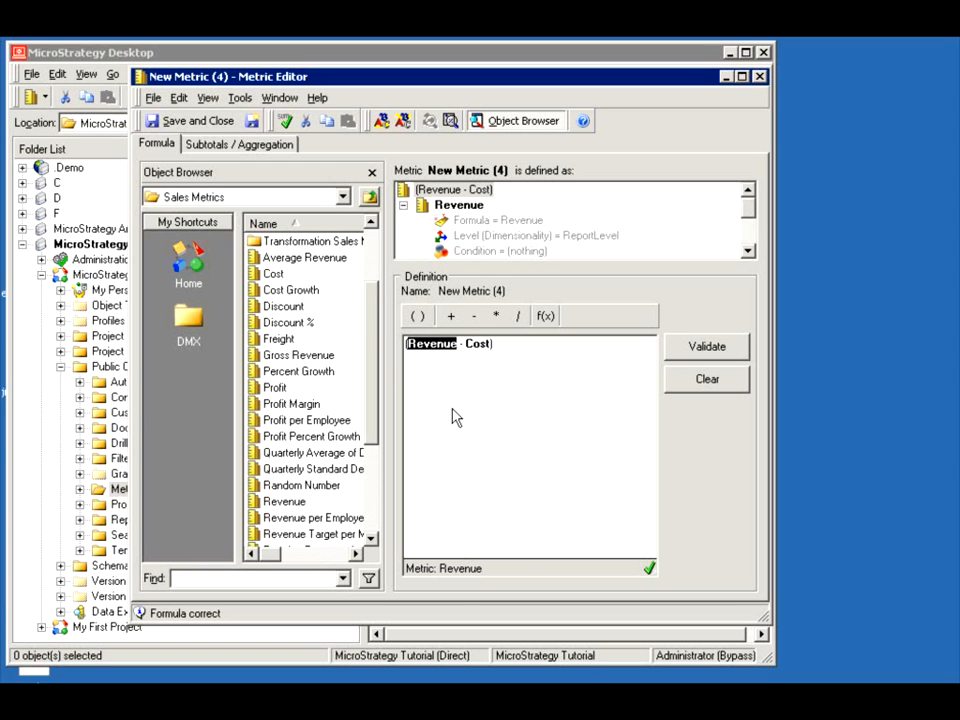
mouse_move(432, 358)
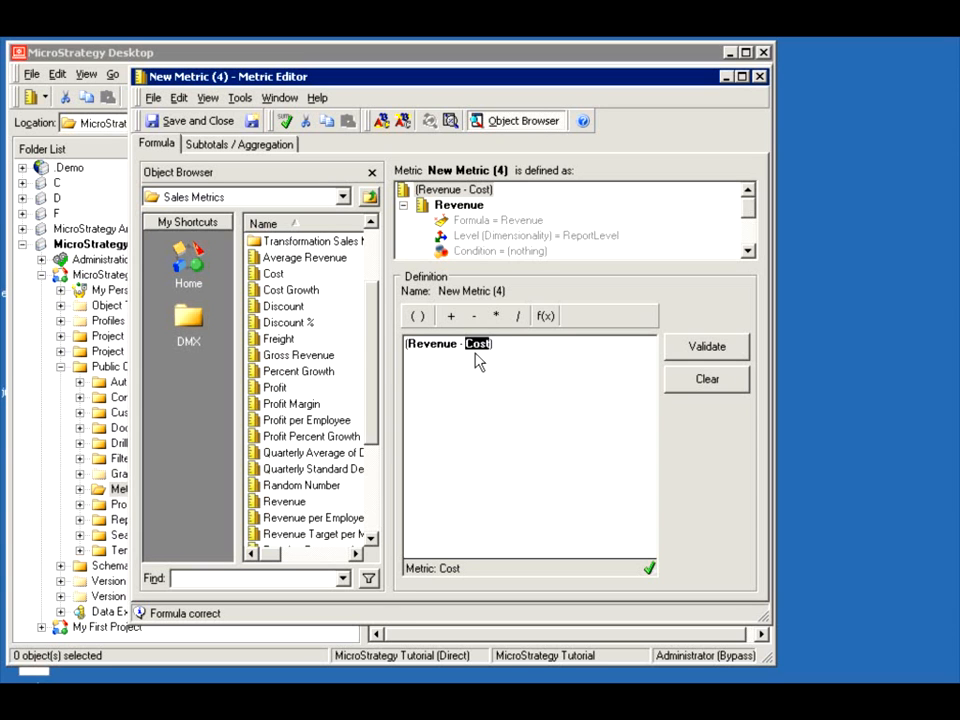
mouse_move(453, 213)
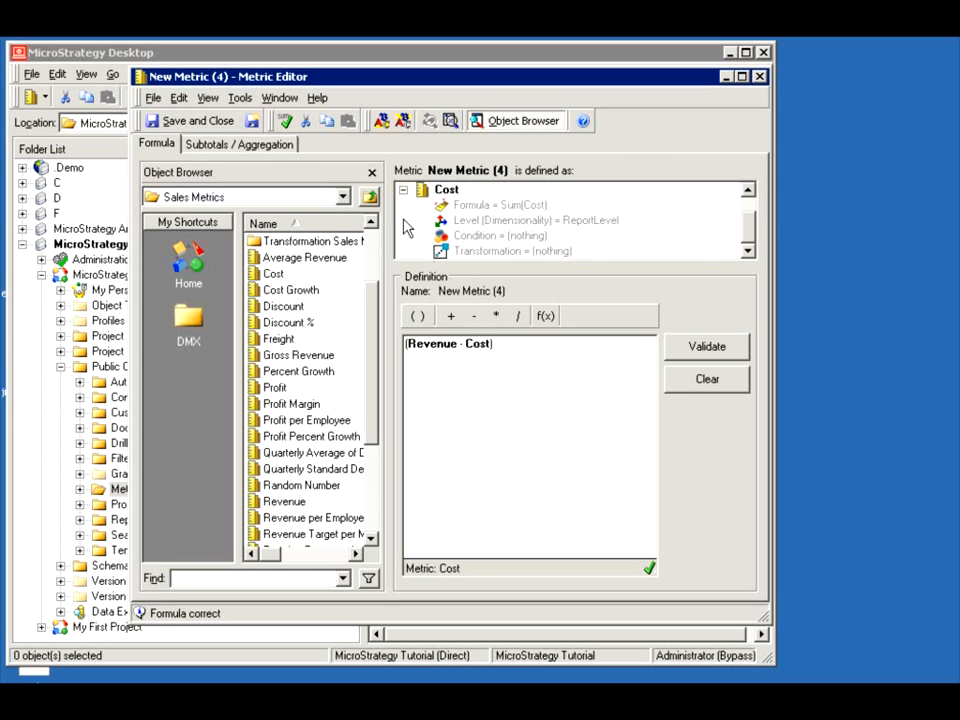
click(500, 205)
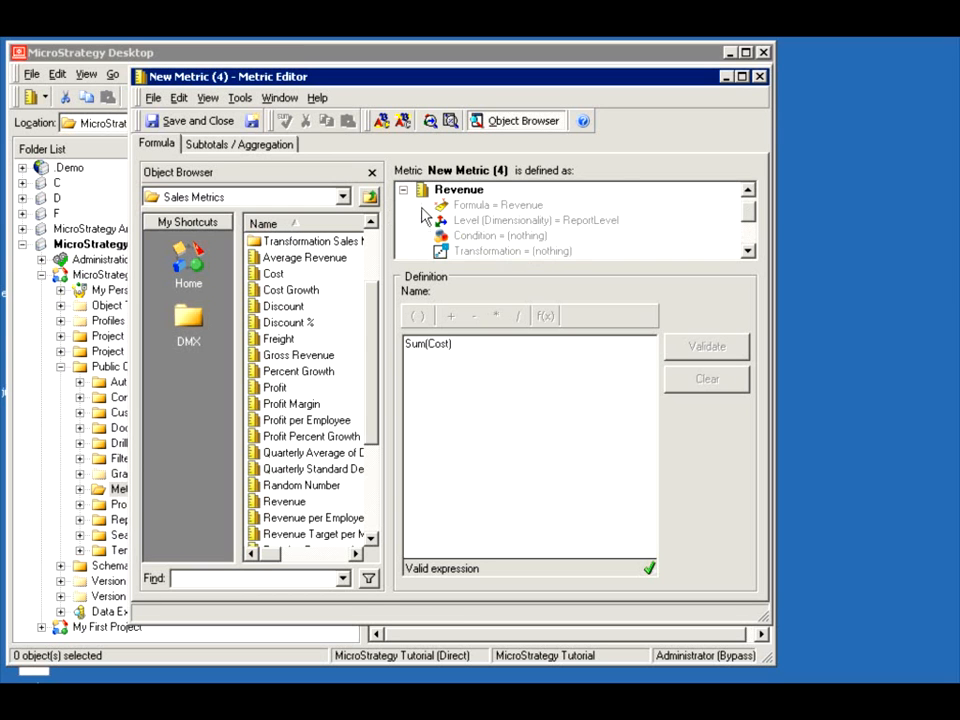
click(498, 205)
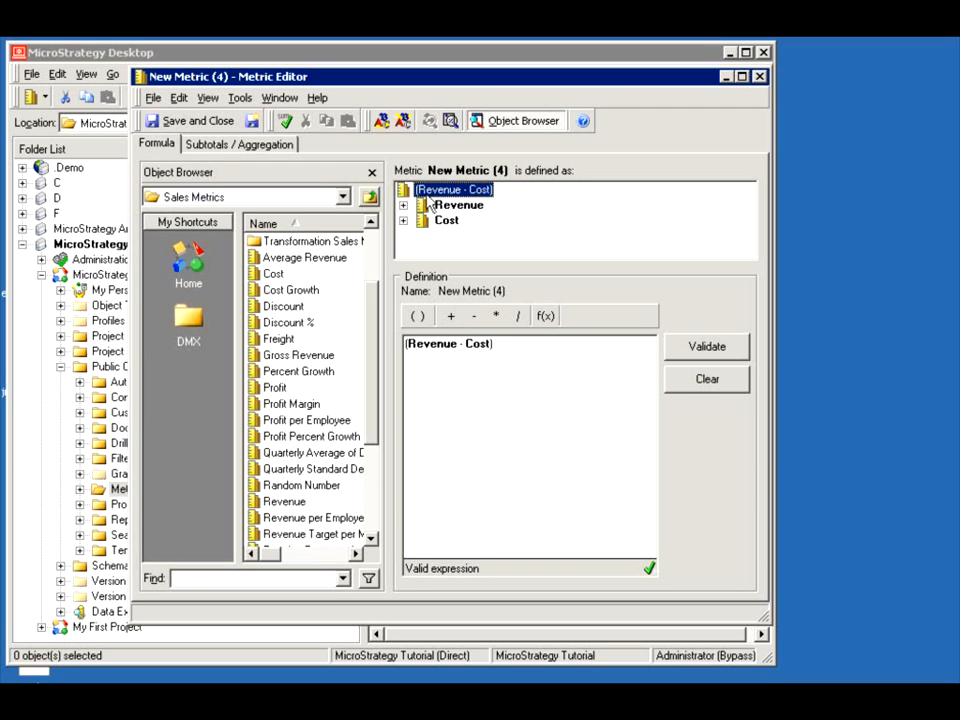
mouse_move(463, 225)
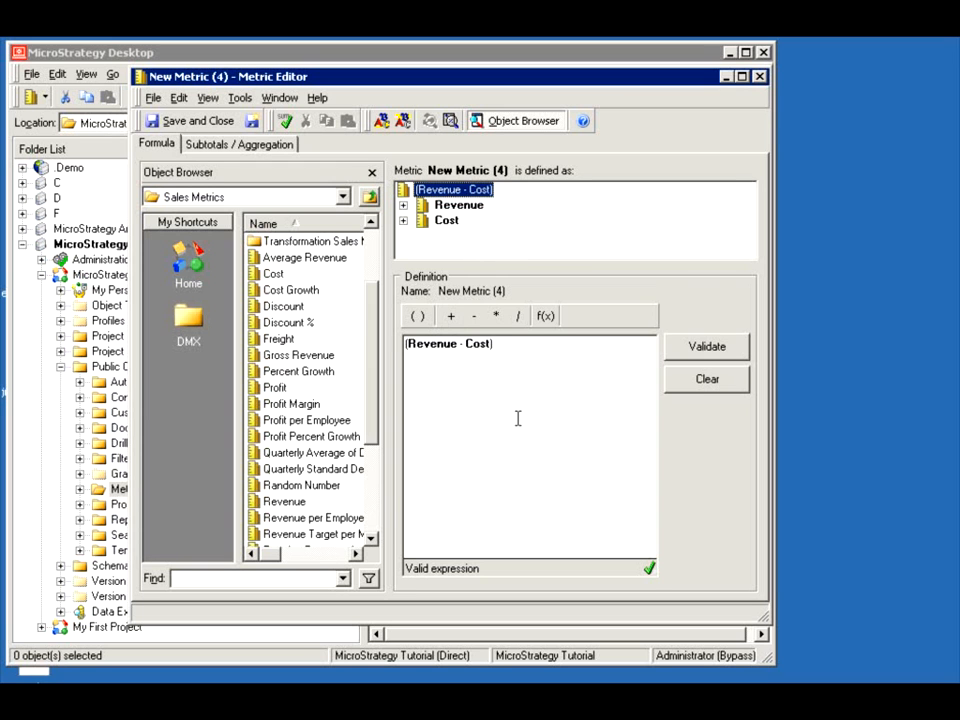
Check the Subtotals/Aggregation settings, confirming Sum total subtotal and Default aggregation
click(495, 344)
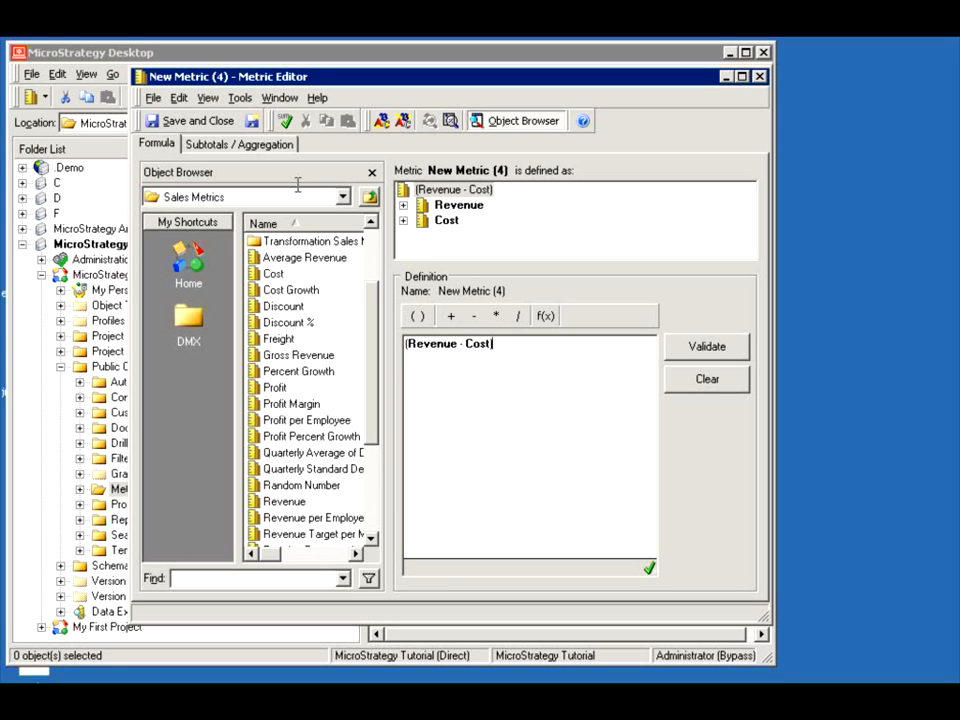
click(239, 143)
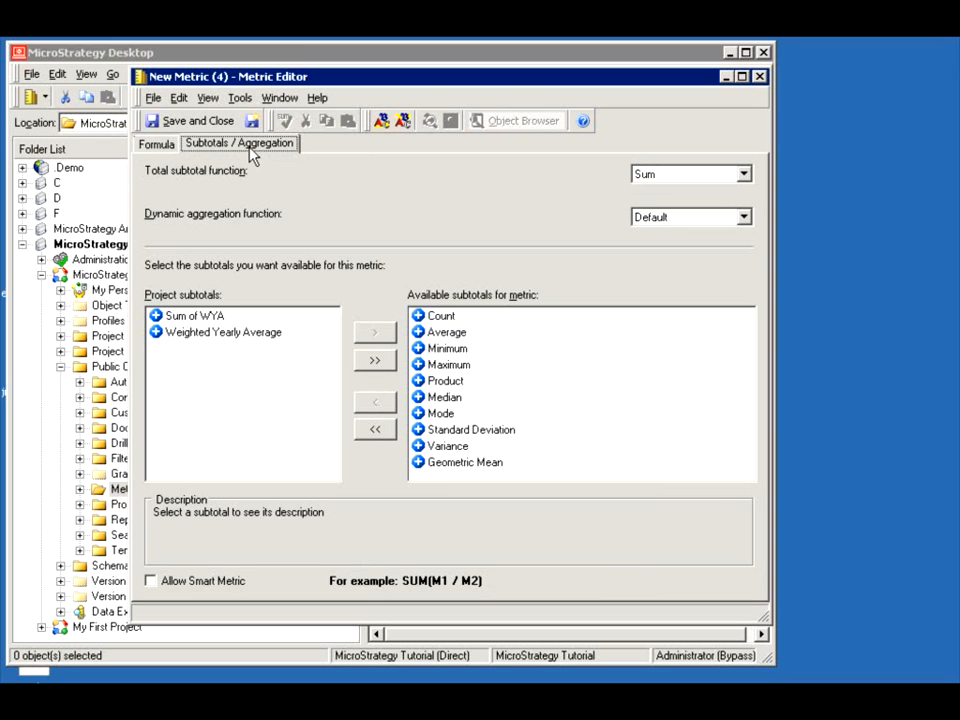
click(156, 143)
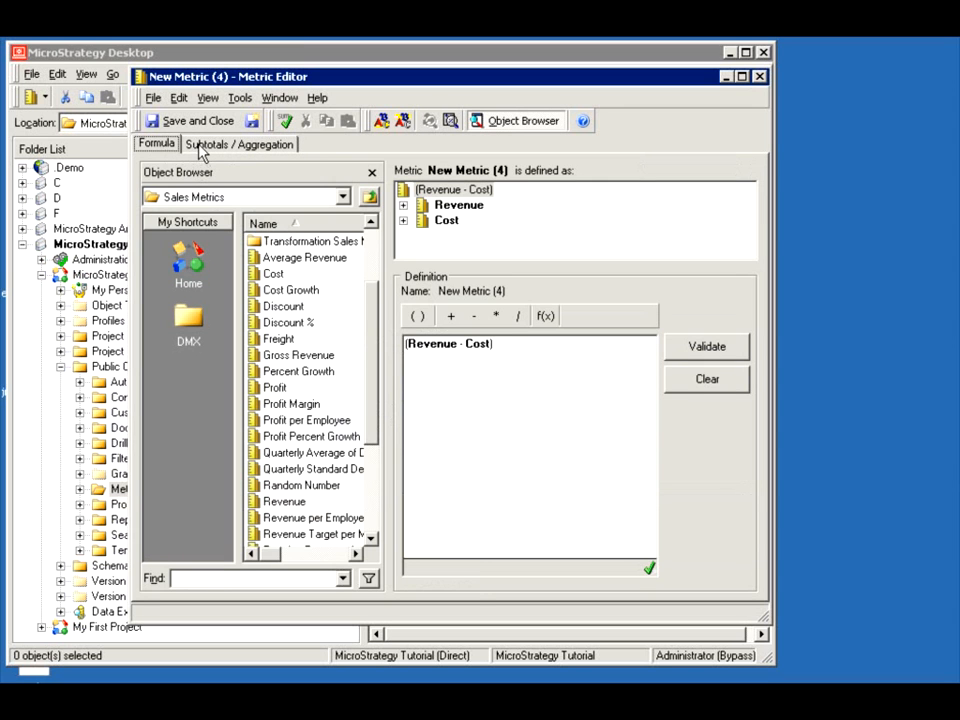
click(239, 143)
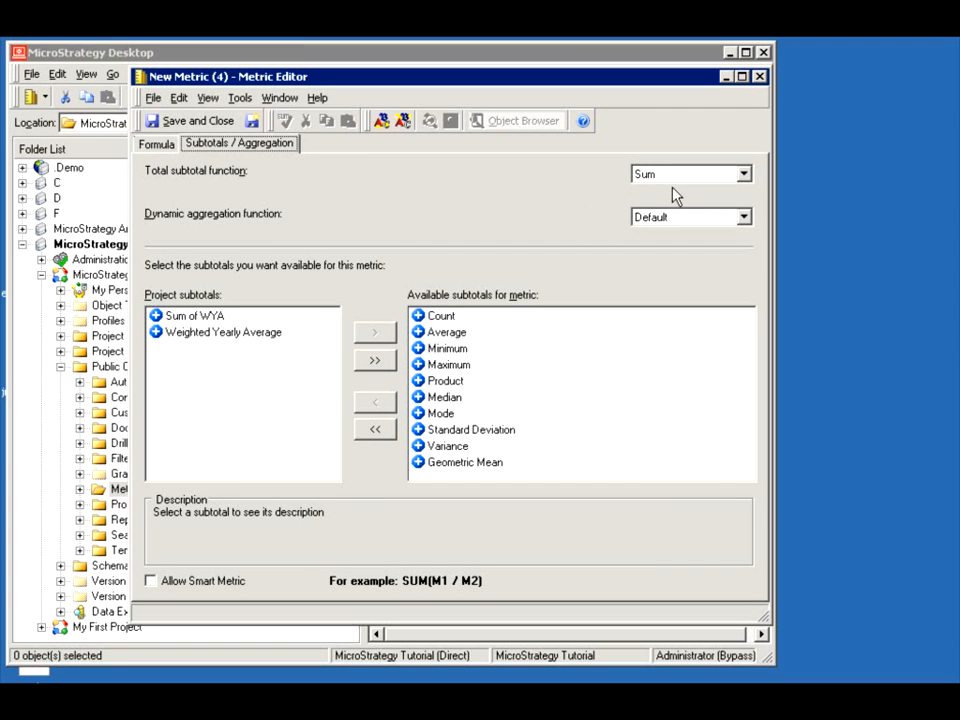
mouse_move(633, 190)
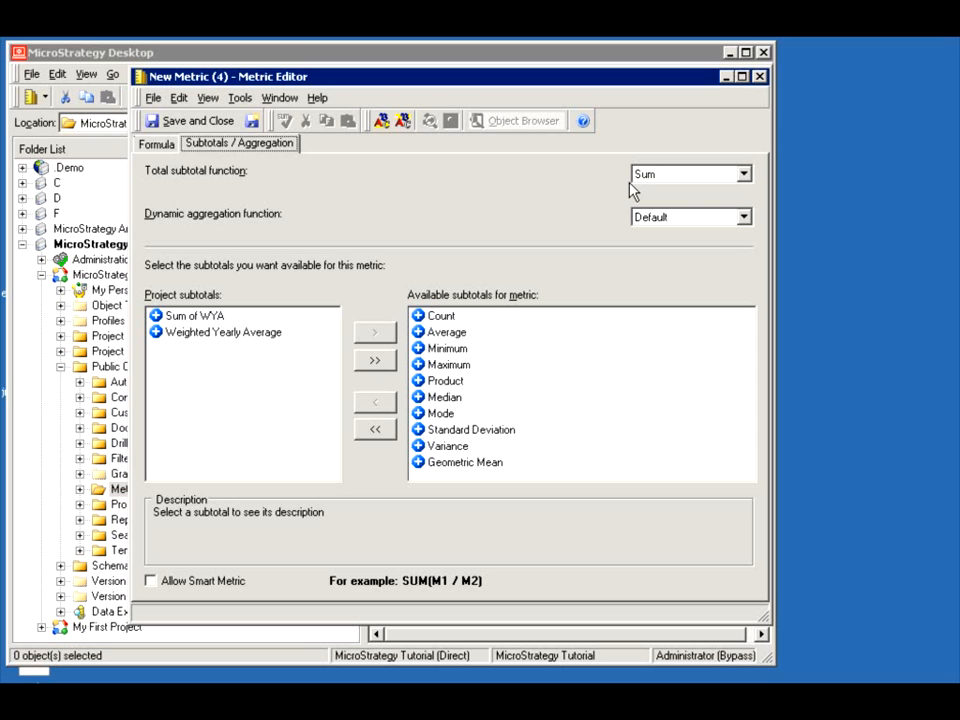
mouse_move(315, 208)
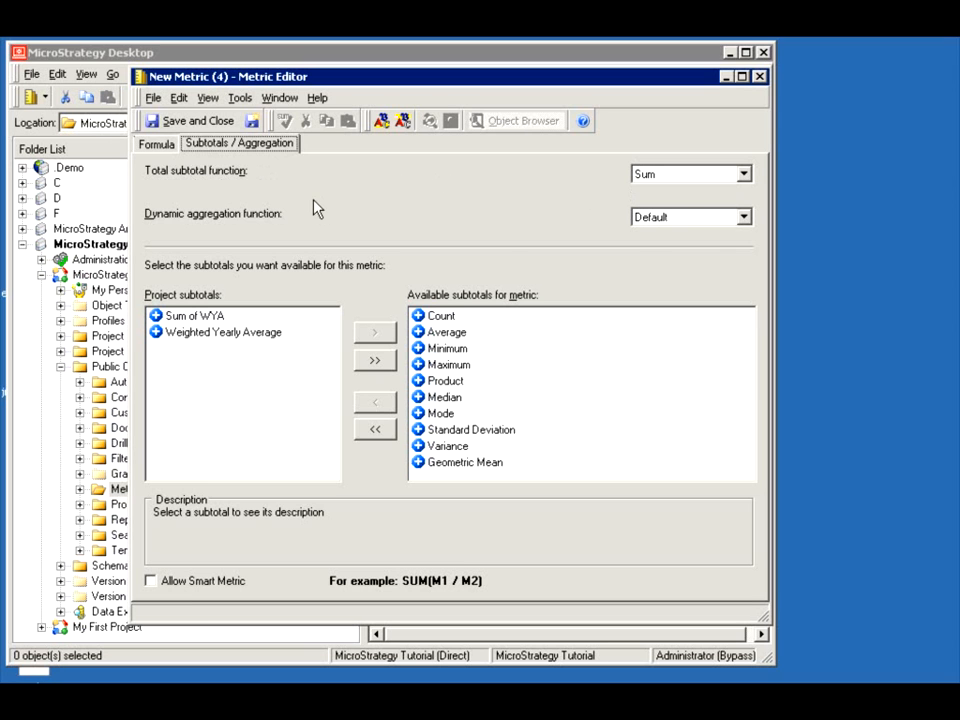
mouse_move(214, 224)
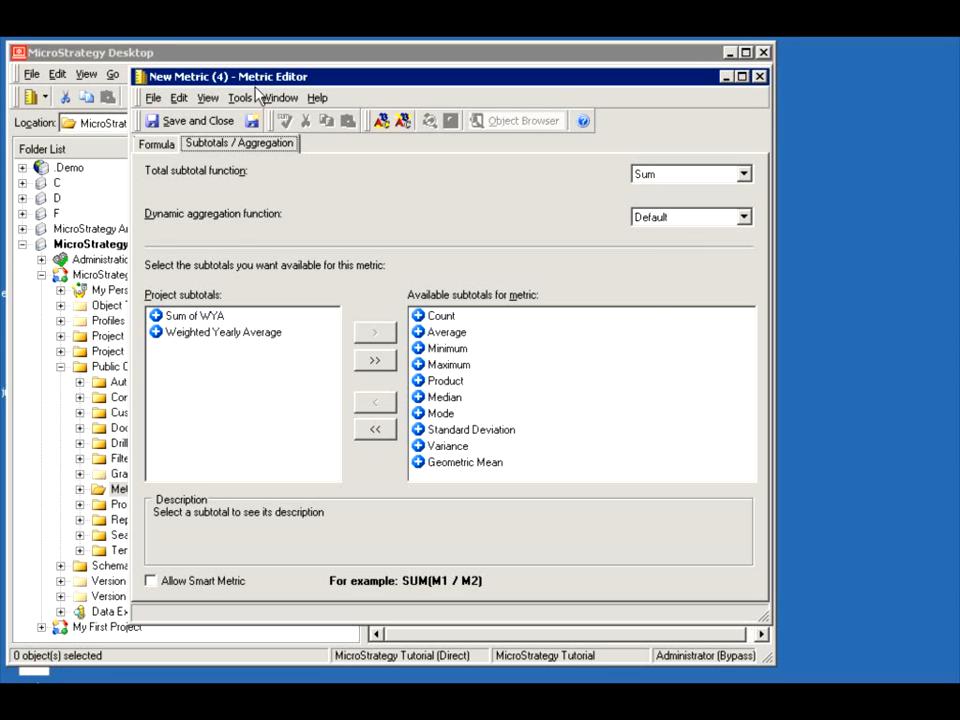
click(156, 144)
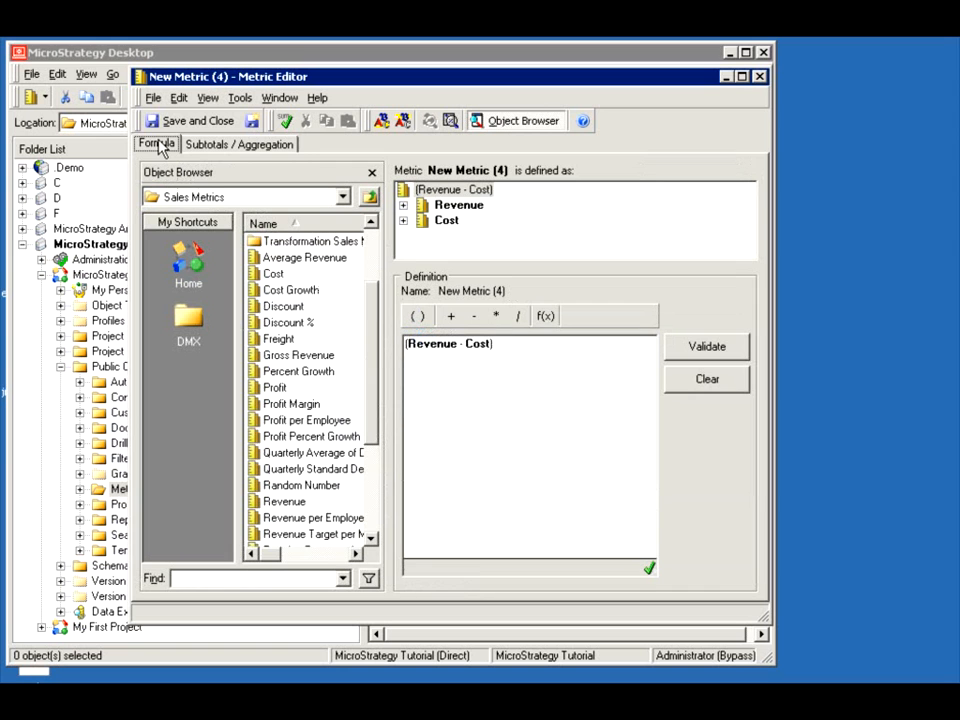
click(239, 143)
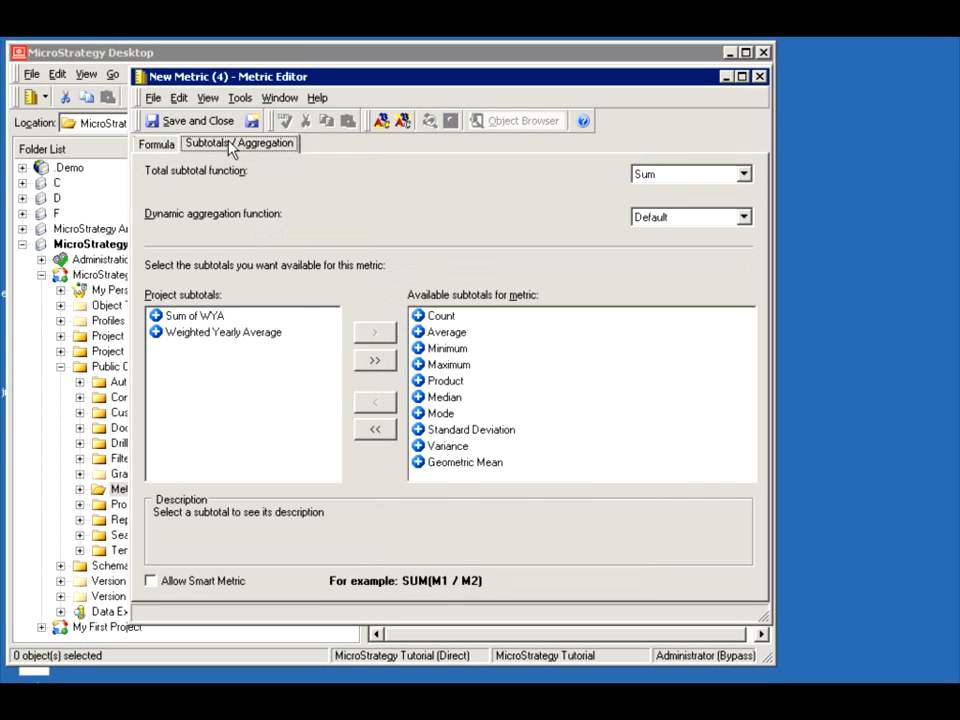
click(156, 143)
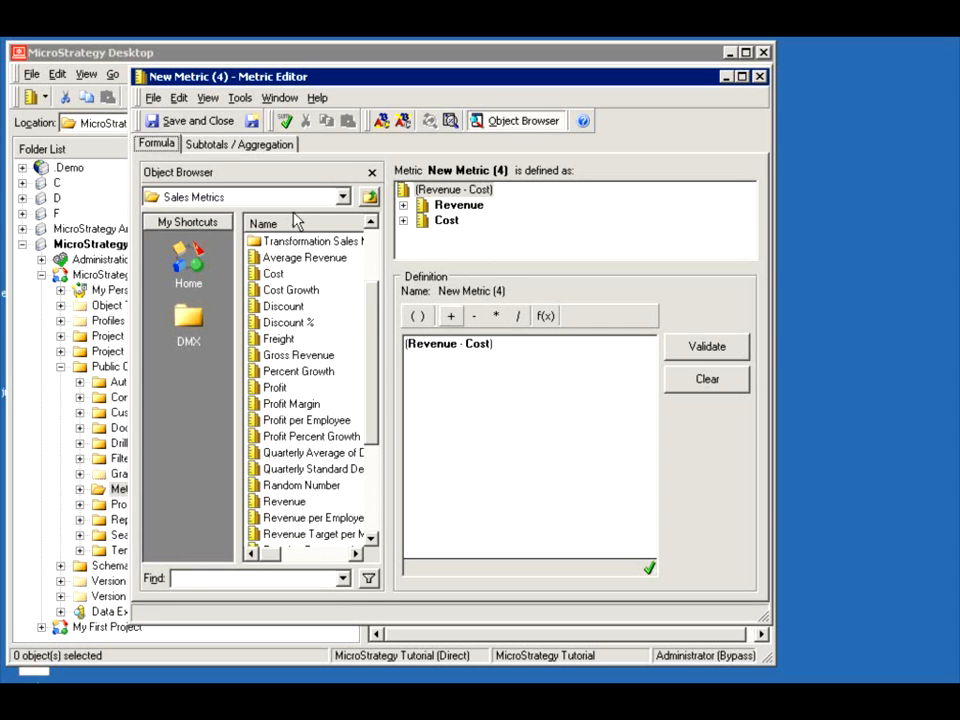
click(239, 143)
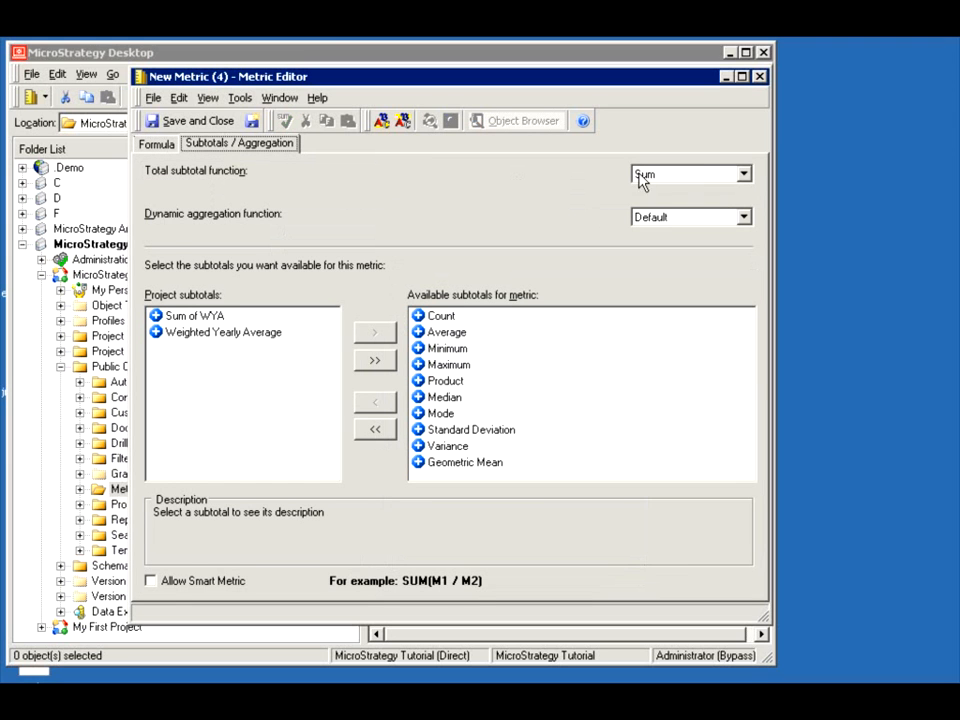
mouse_move(648, 226)
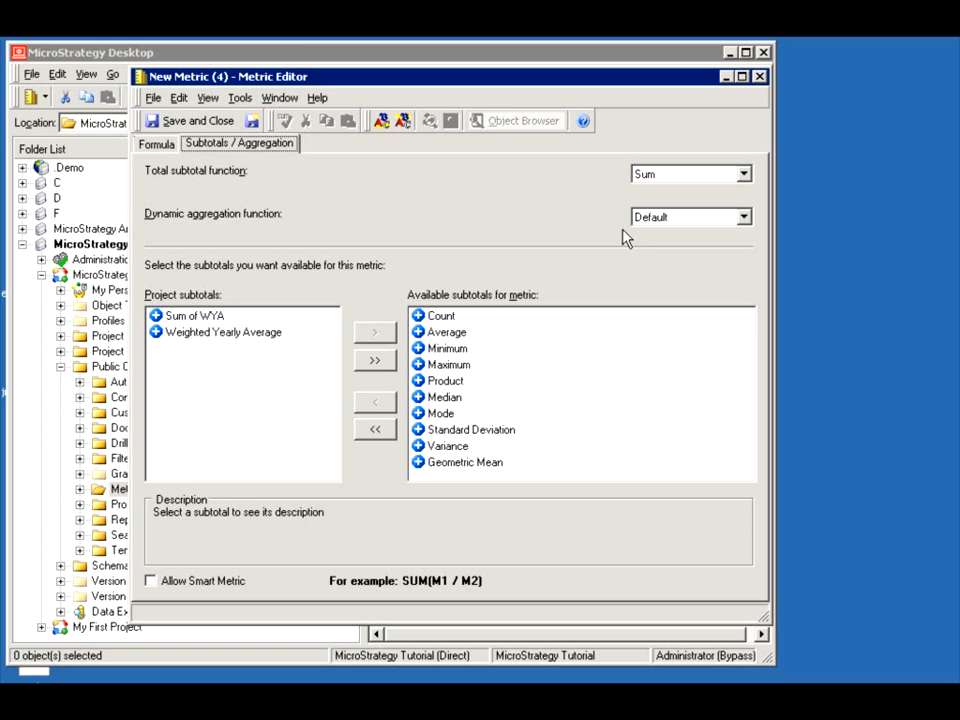
mouse_move(427, 202)
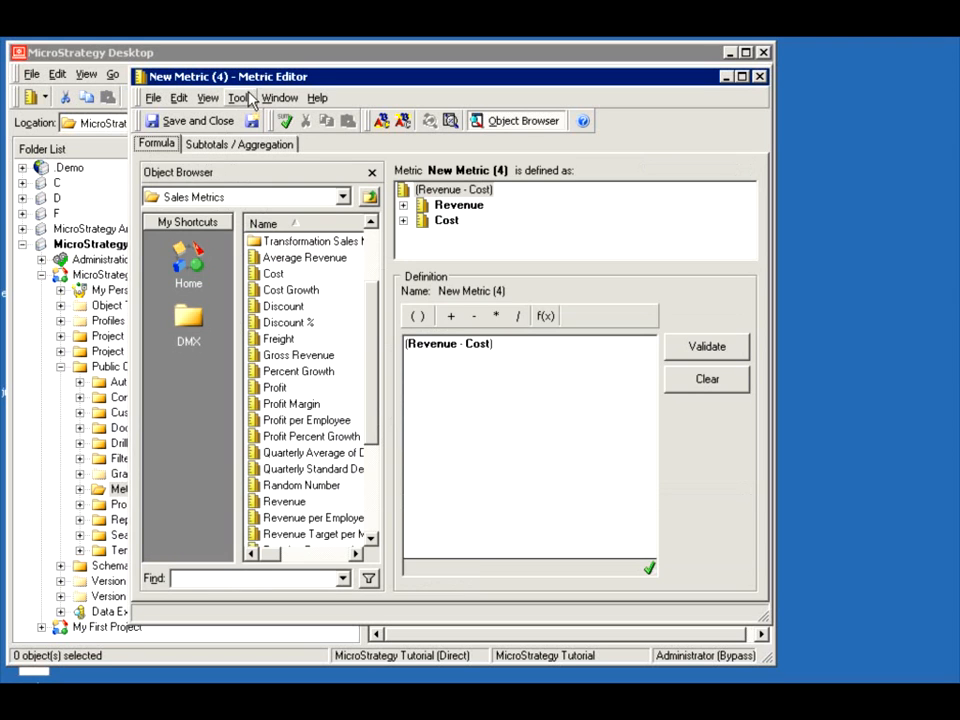
Format the metric's values as Currency through Tools > Formatting > Values
click(240, 97)
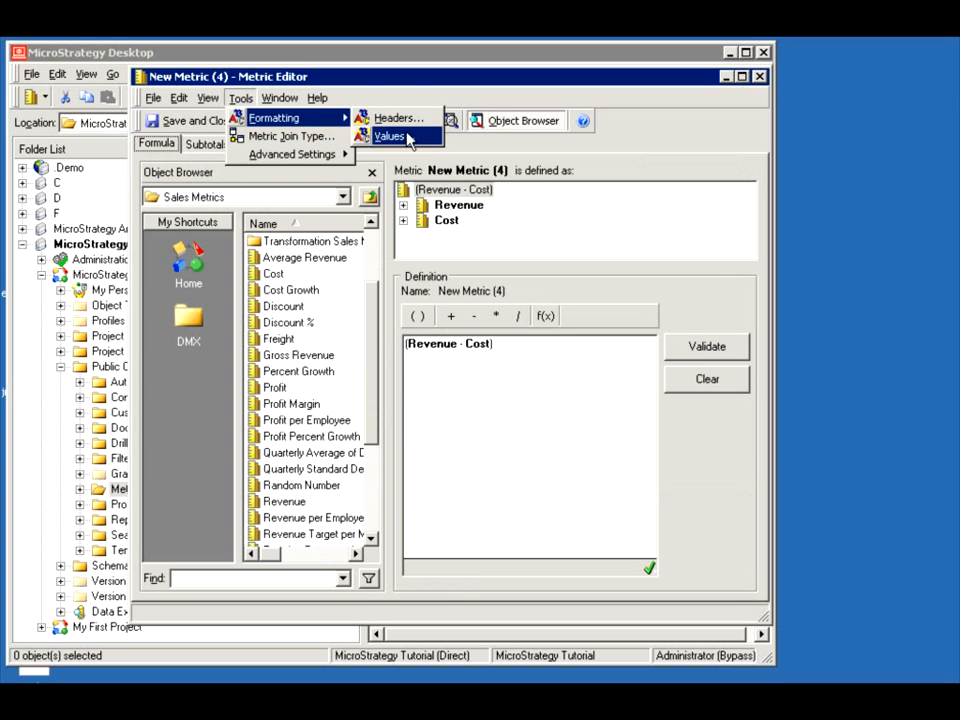
click(389, 136)
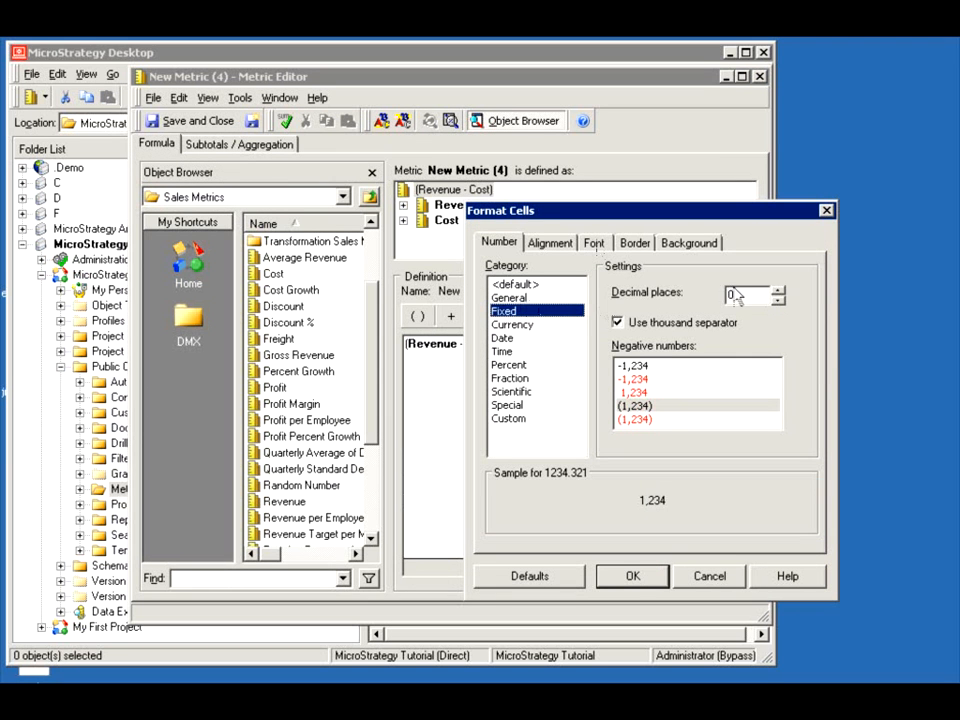
click(513, 324)
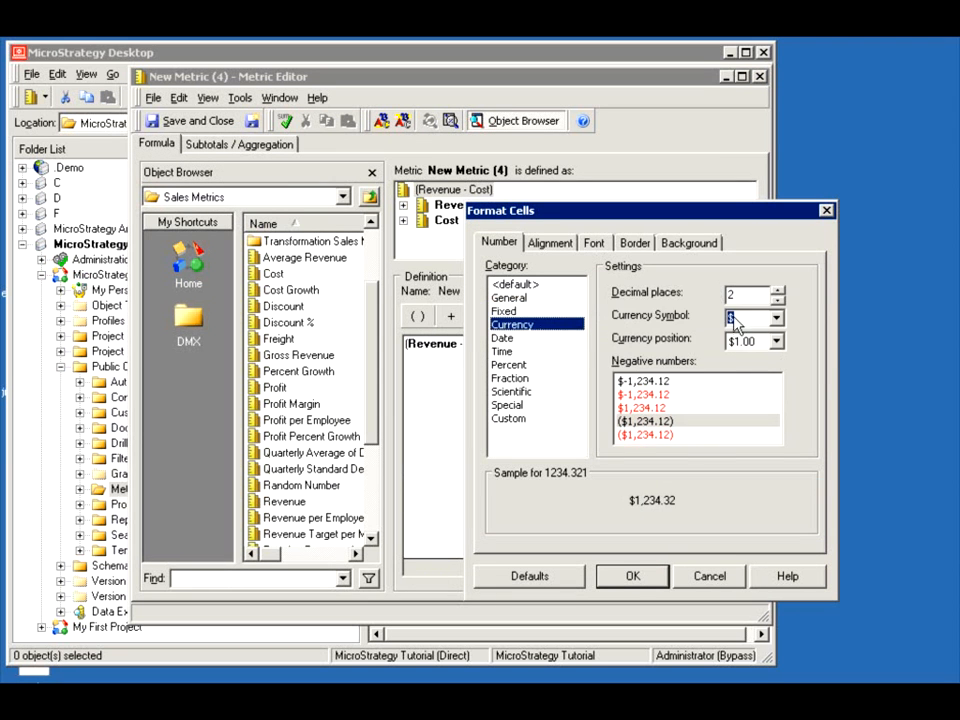
click(775, 298)
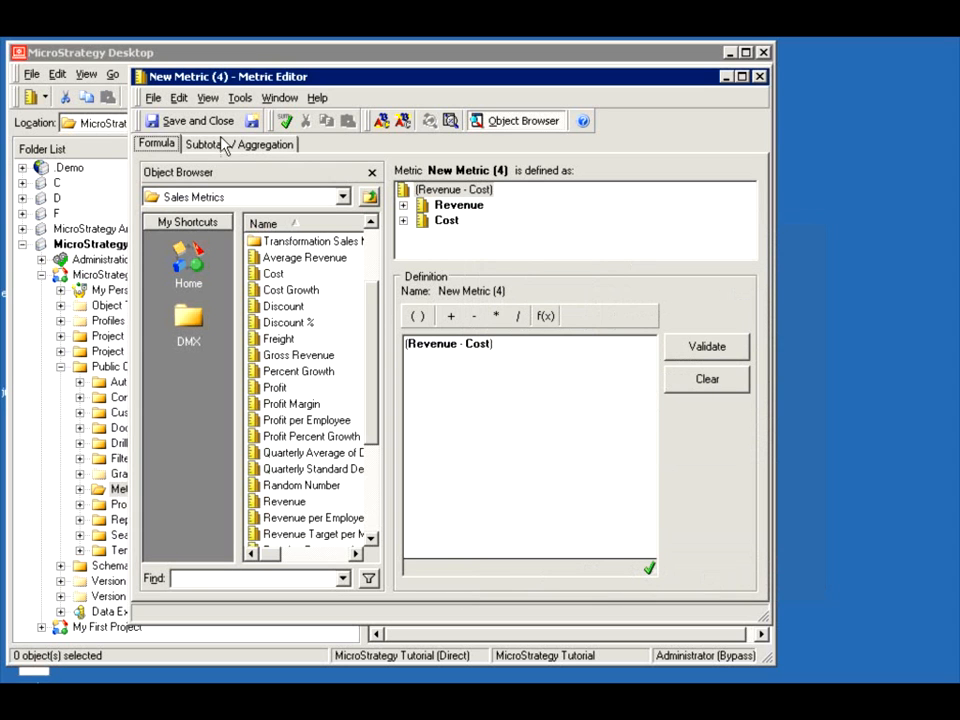
Keep the metric join type as Outer
click(240, 97)
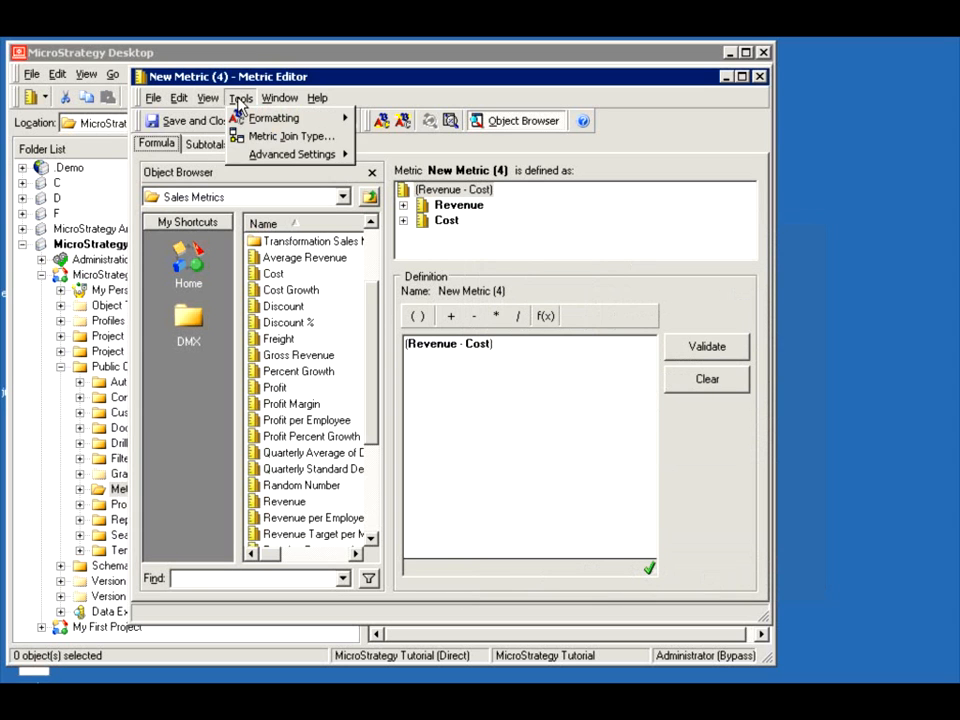
click(289, 135)
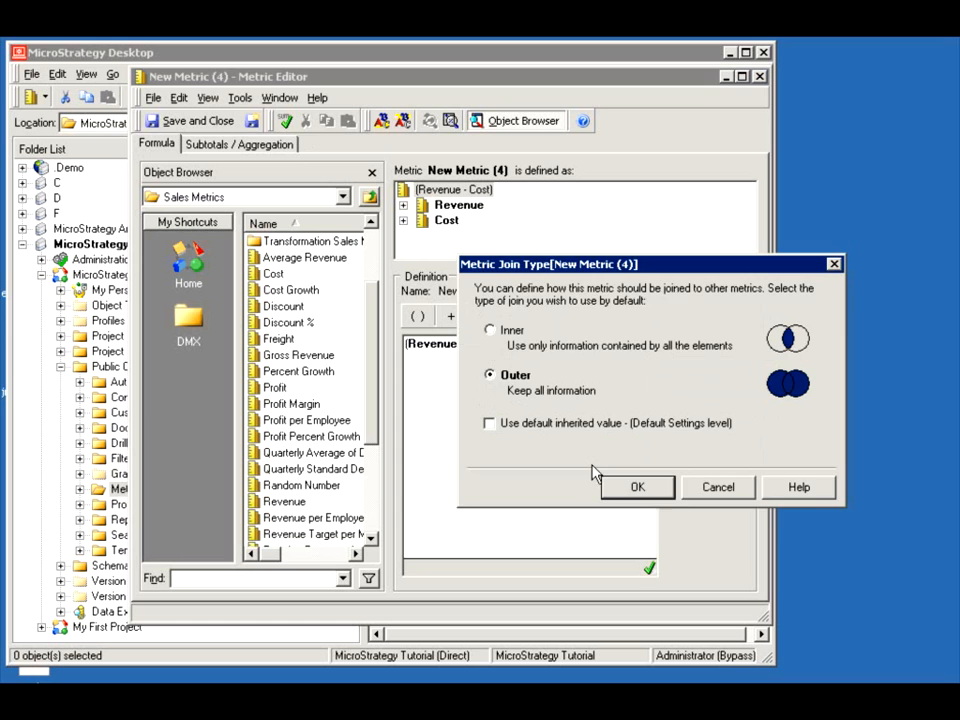
click(637, 487)
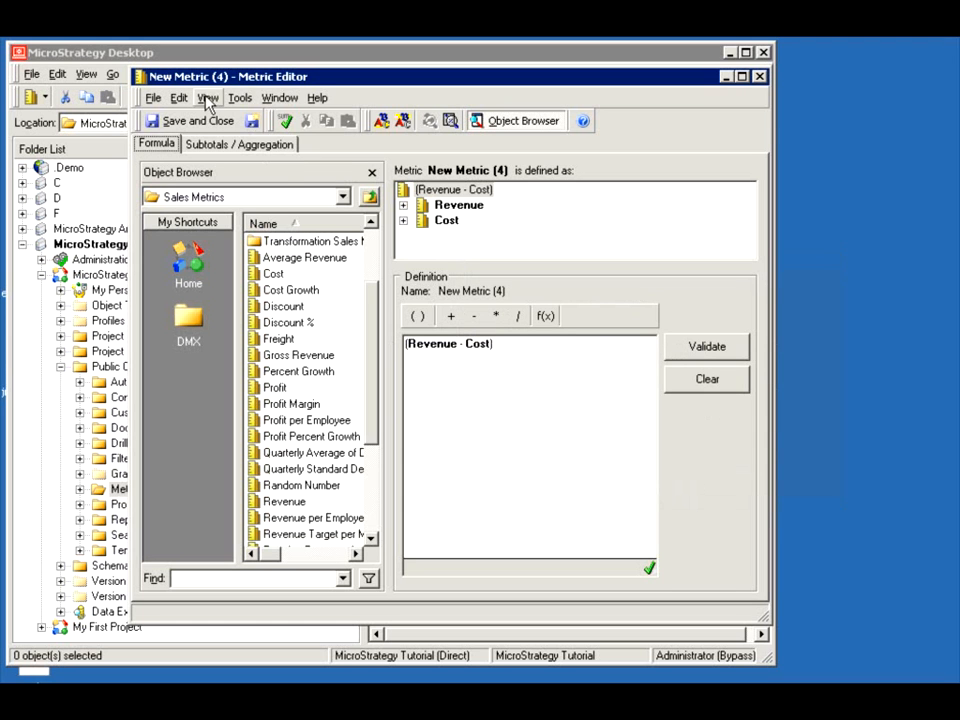
Set column alias My_New_Cost with Default data type, then validate the formula
click(240, 97)
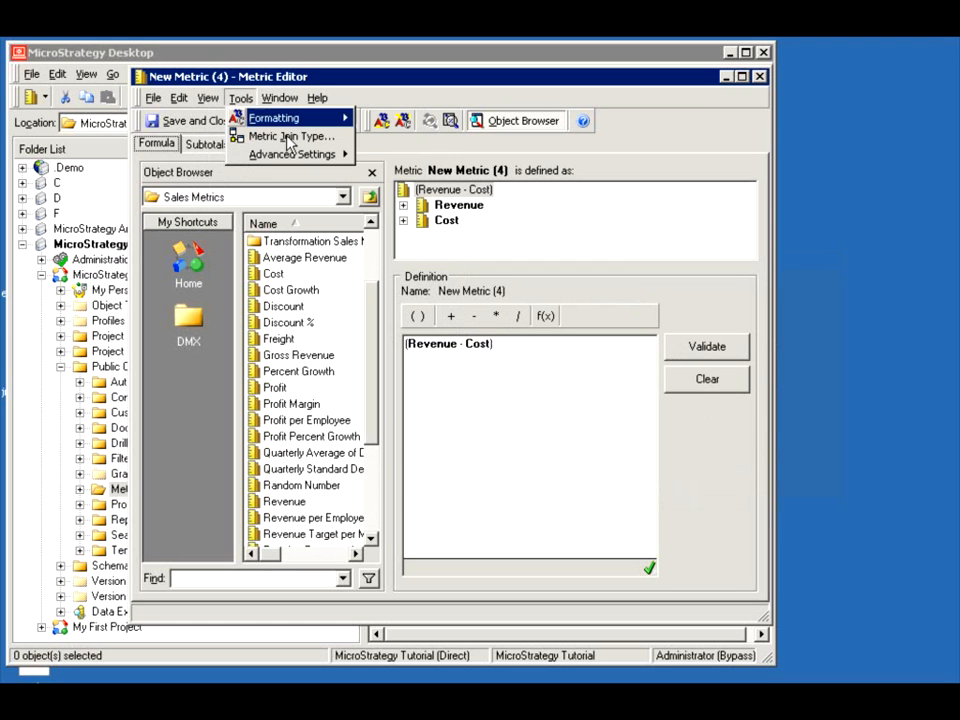
click(291, 154)
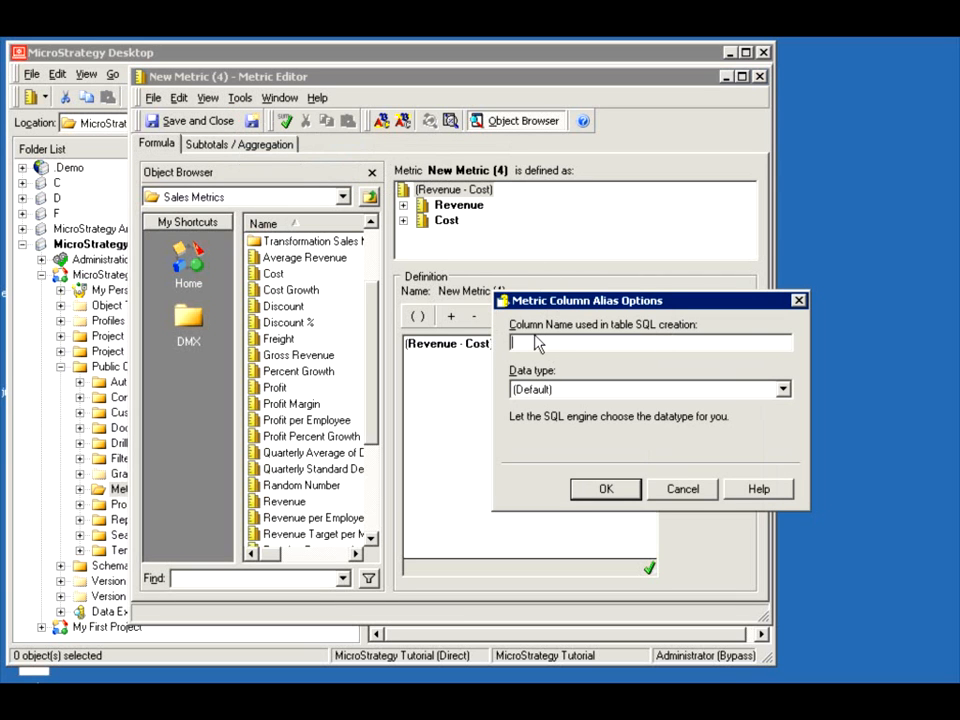
text(My New)
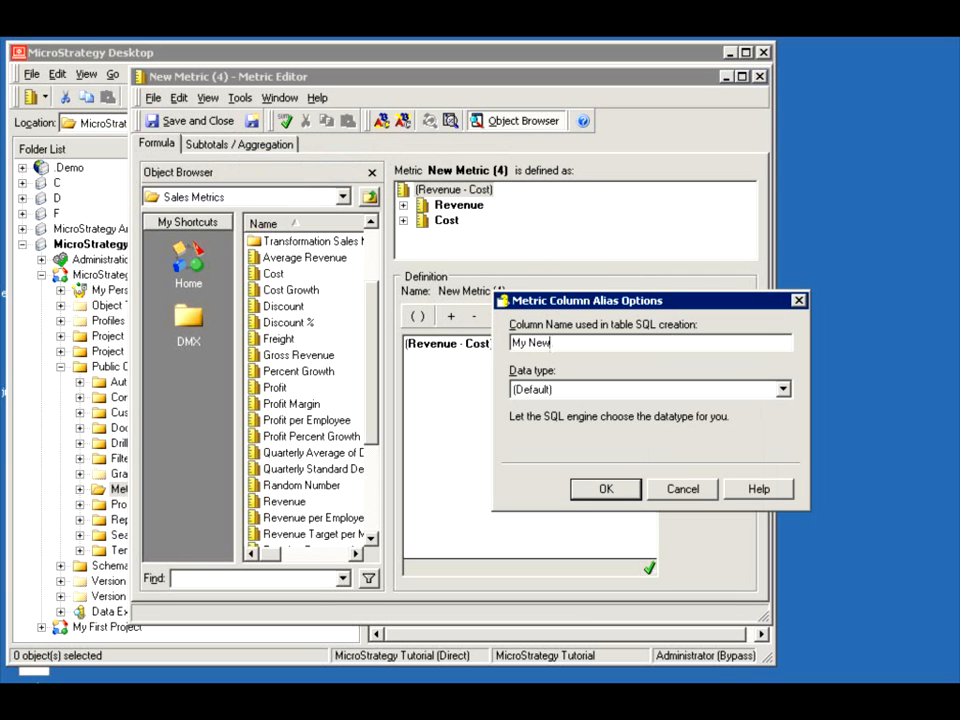
text(My_N)
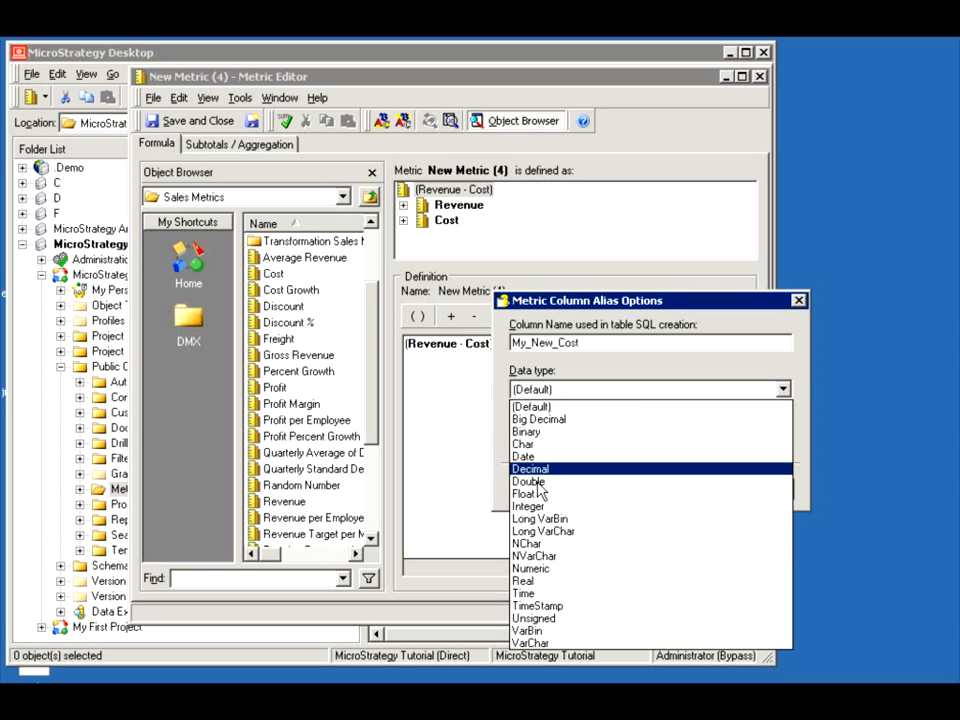
click(531, 405)
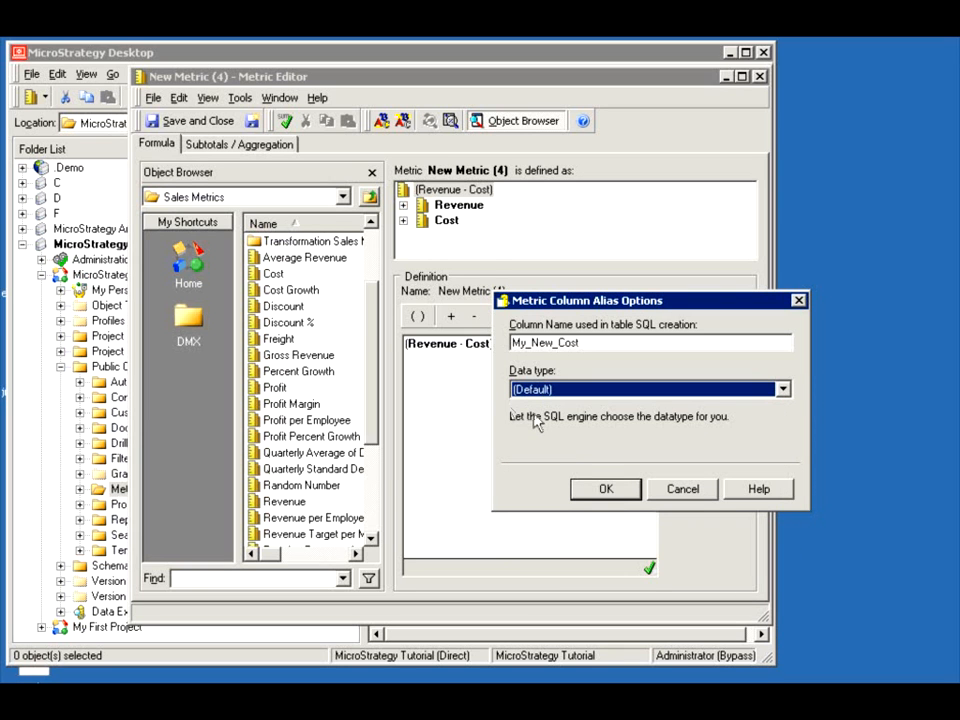
click(605, 489)
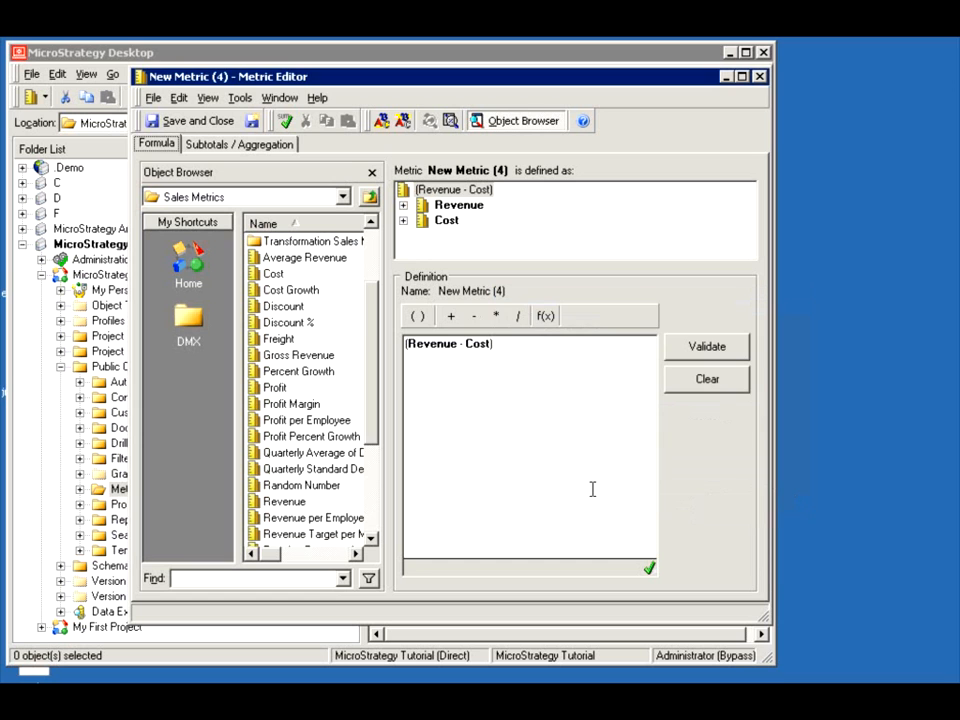
mouse_move(502, 402)
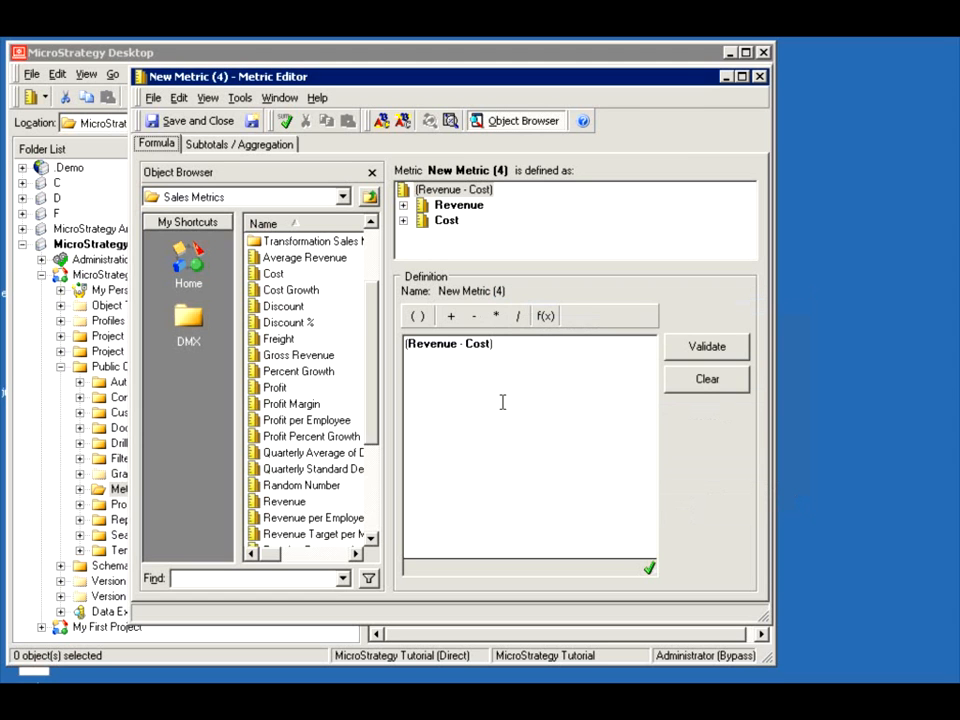
click(706, 346)
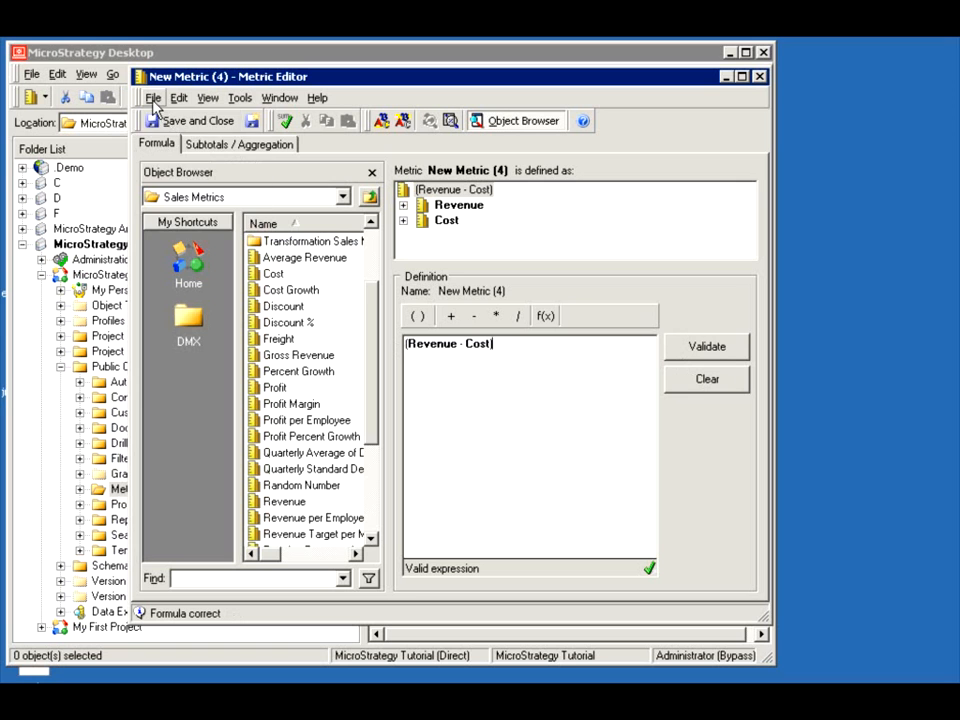
Save As 'My 1st Compound Metric' in the Metrics folder
click(153, 97)
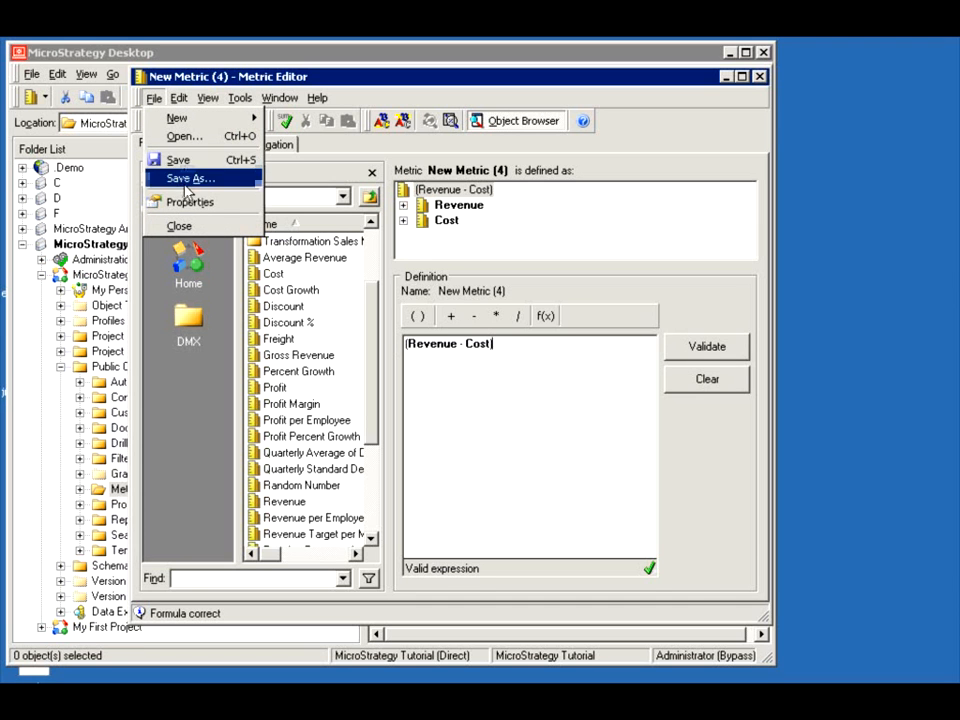
click(189, 178)
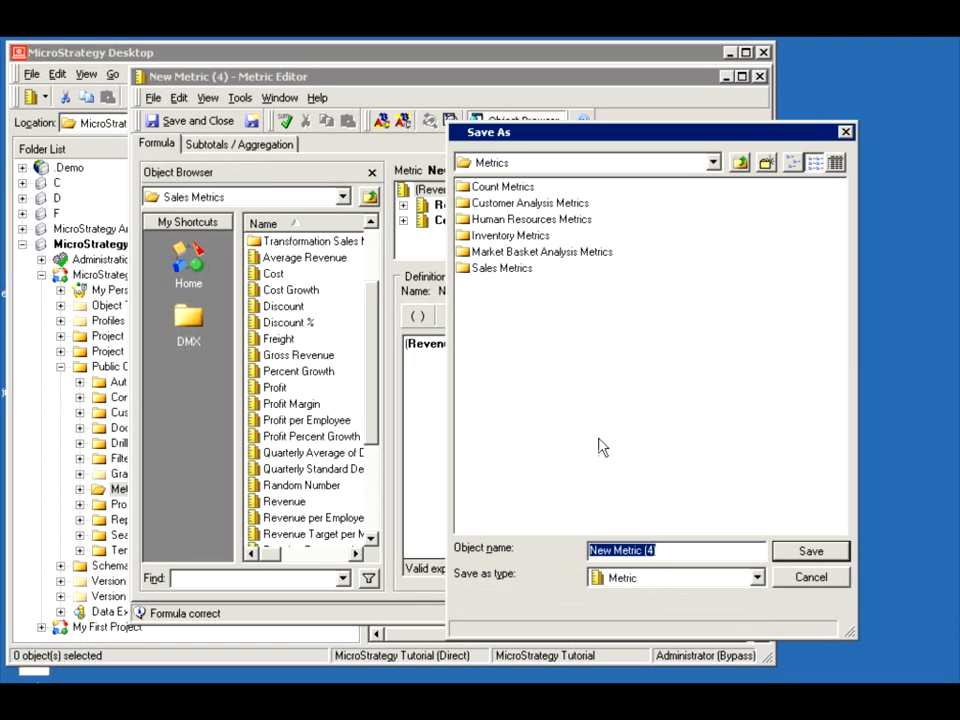
mouse_move(687, 605)
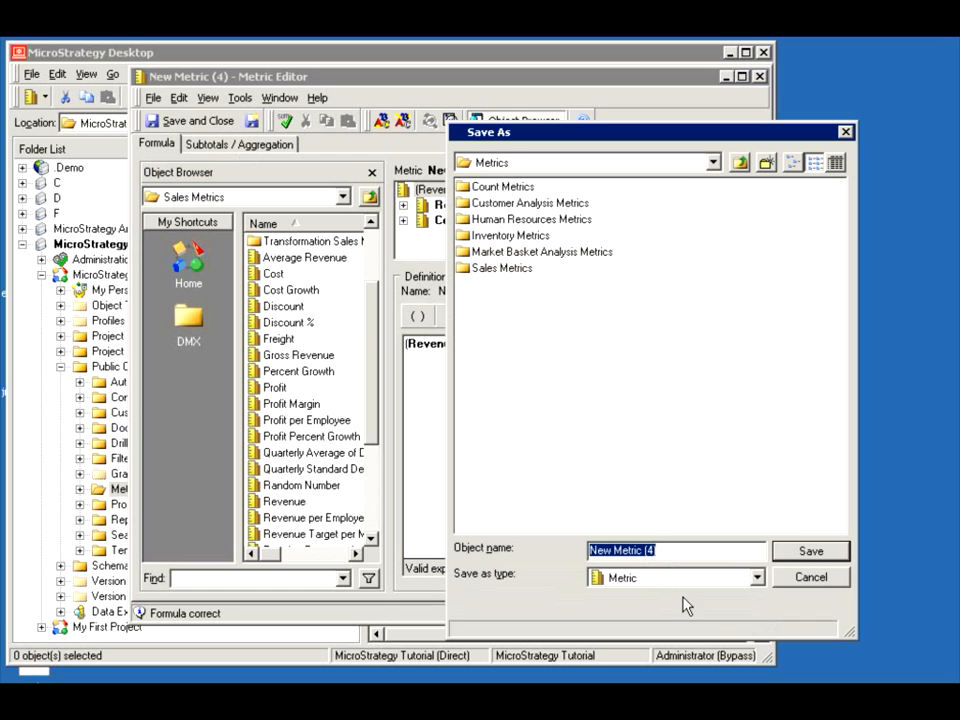
text(My 1st Compound)
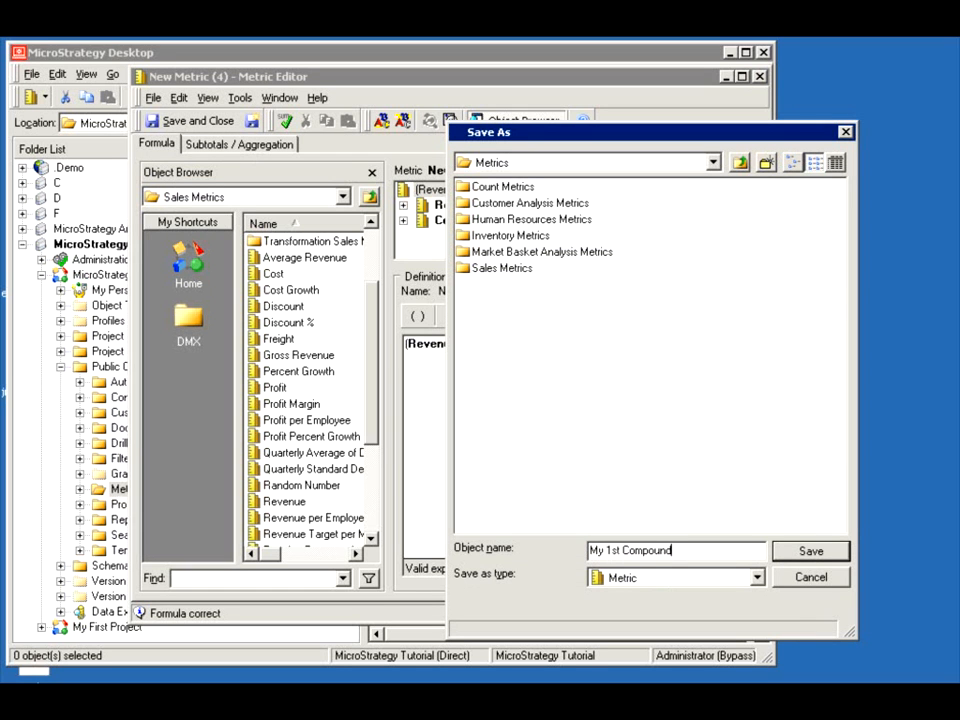
text(Metr)
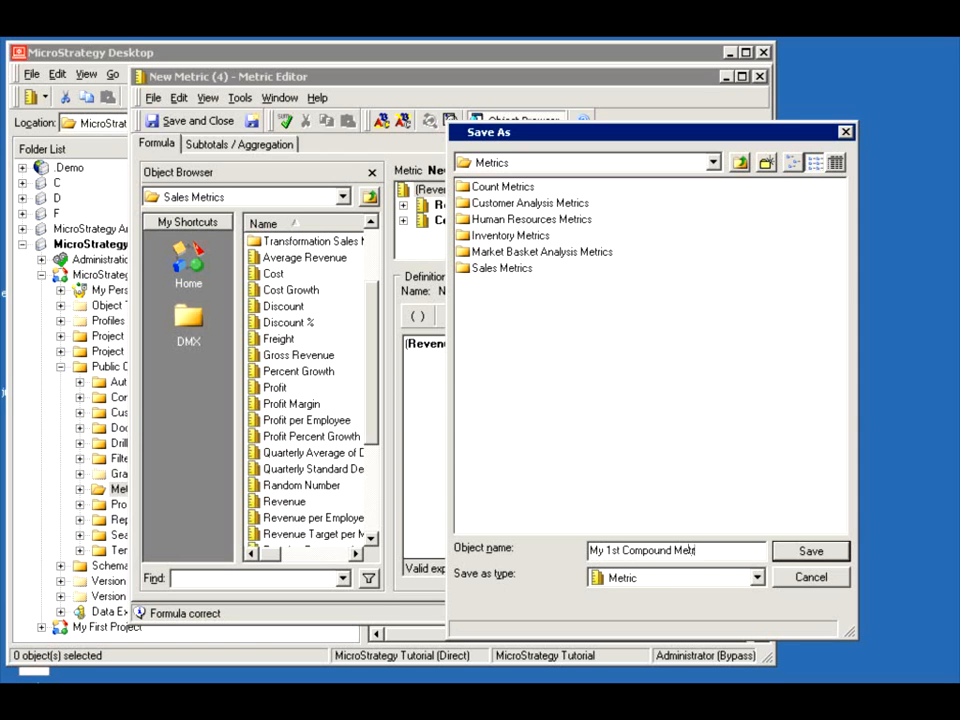
click(810, 551)
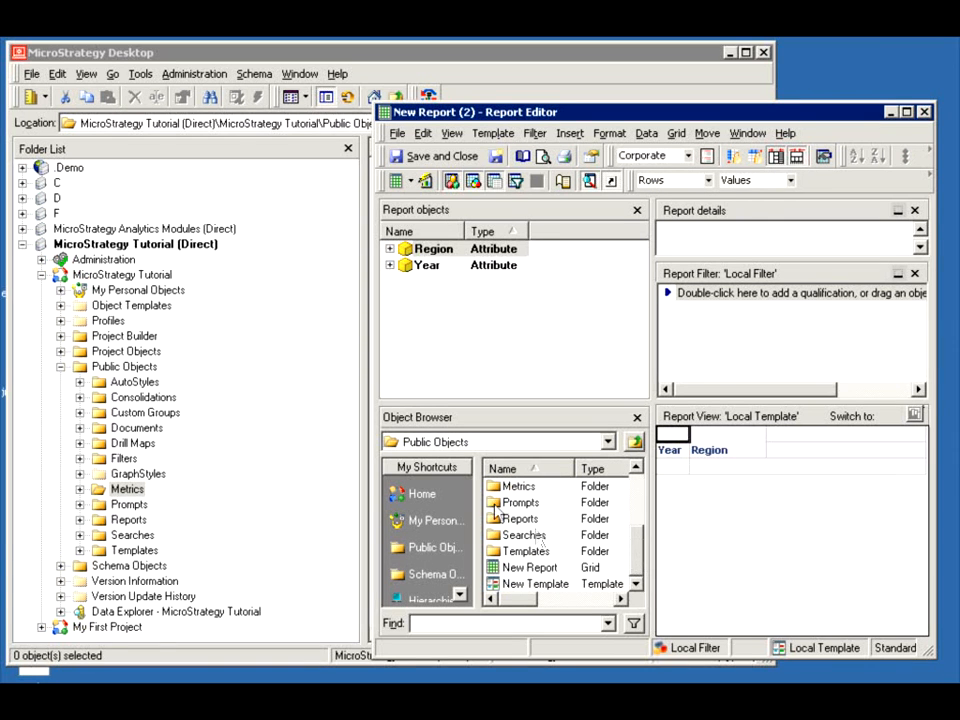
Open the Metrics folder and place My 1st Compound Metric in the report template
double_click(524, 485)
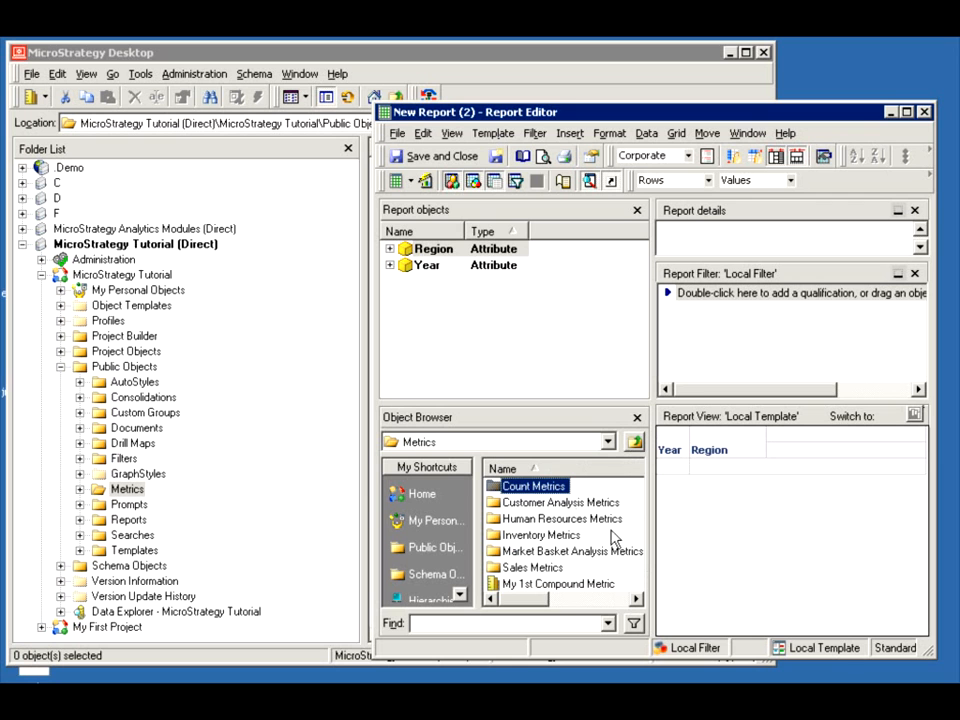
click(556, 583)
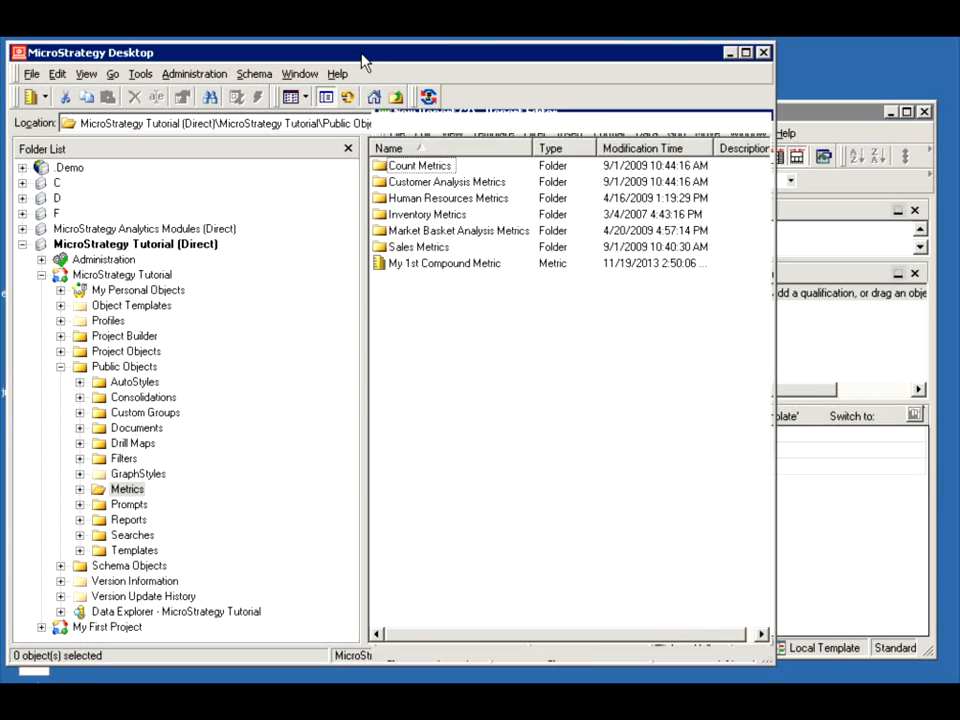
click(443, 263)
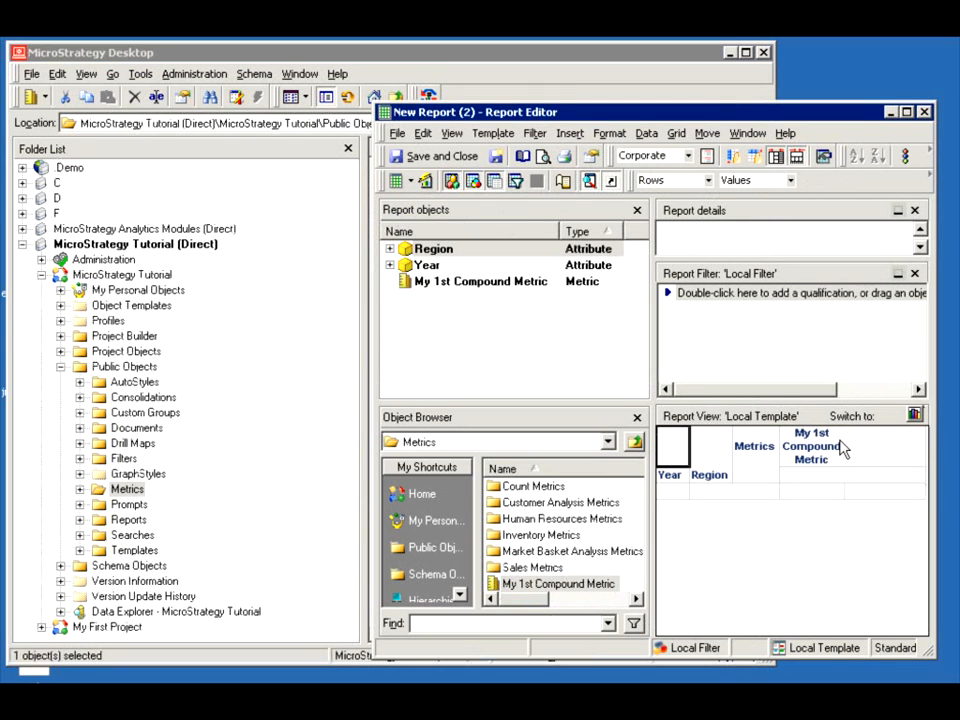
mouse_move(800, 470)
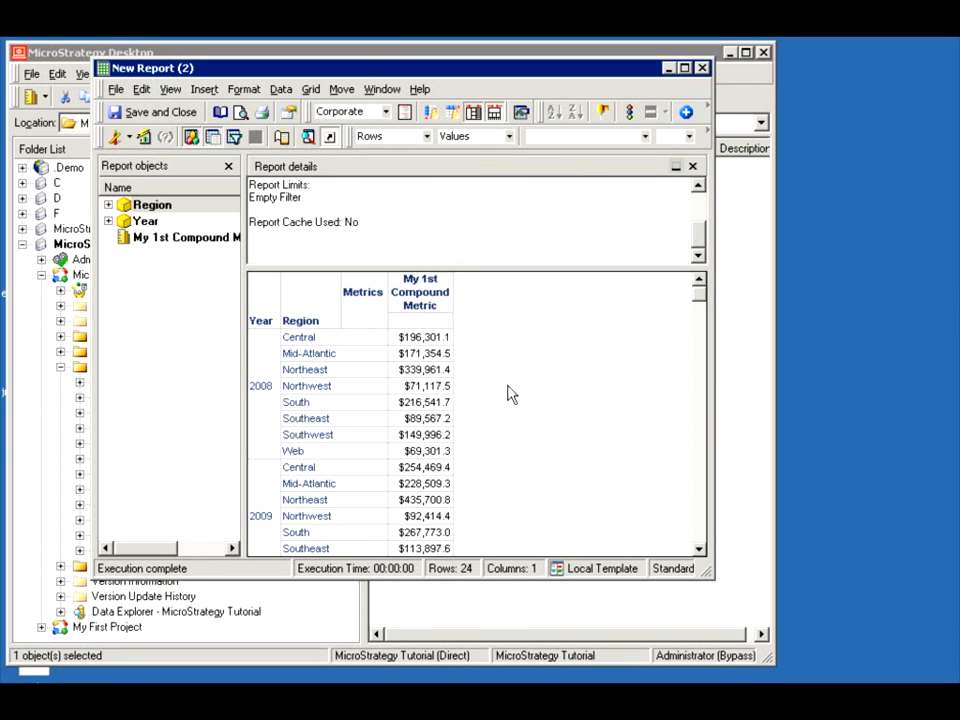
mouse_move(478, 388)
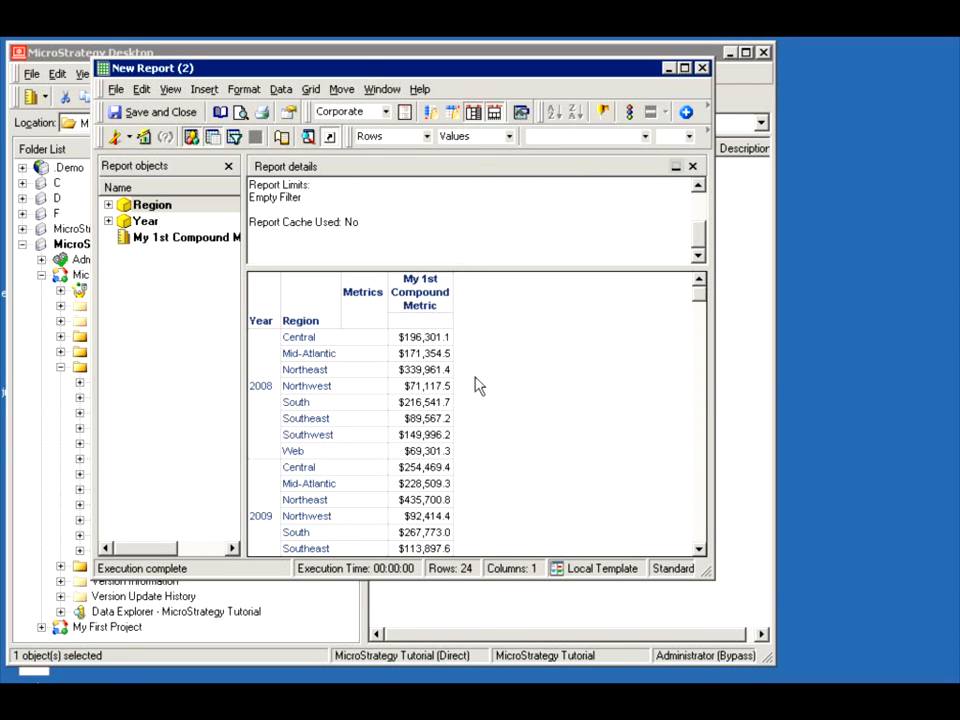
mouse_move(452, 352)
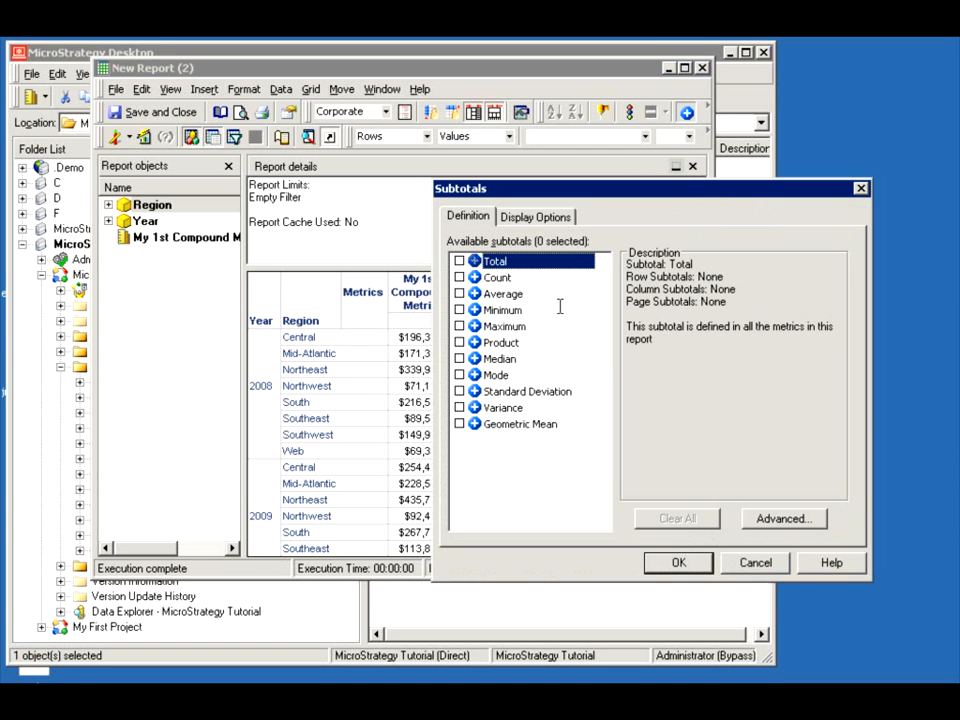
Apply the Total subtotal and scroll to the $5,293,623.6 grand total
click(459, 261)
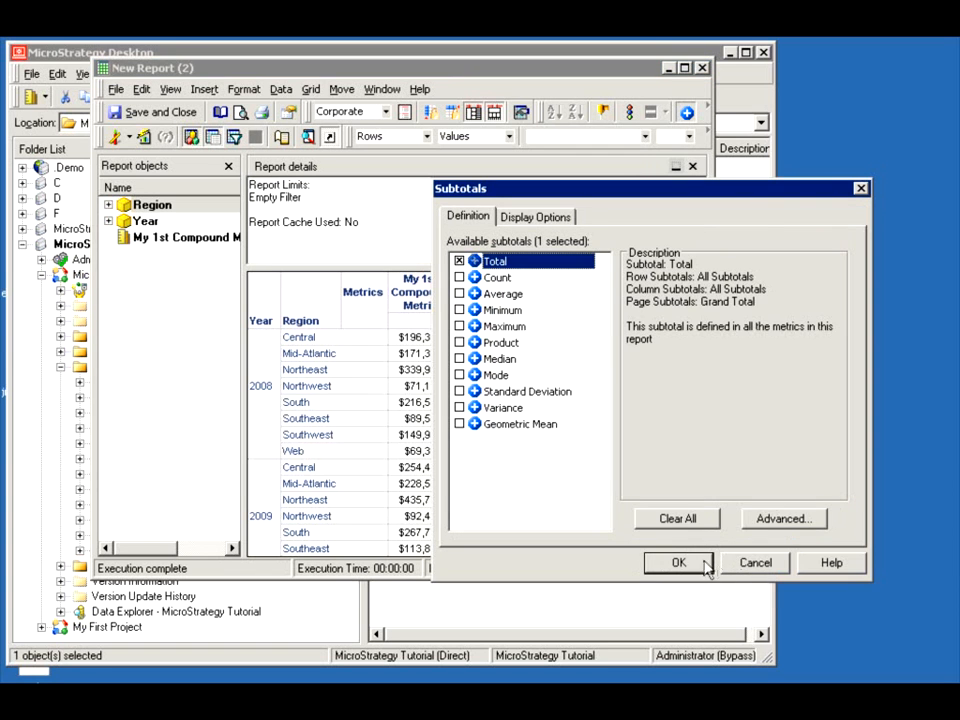
click(678, 562)
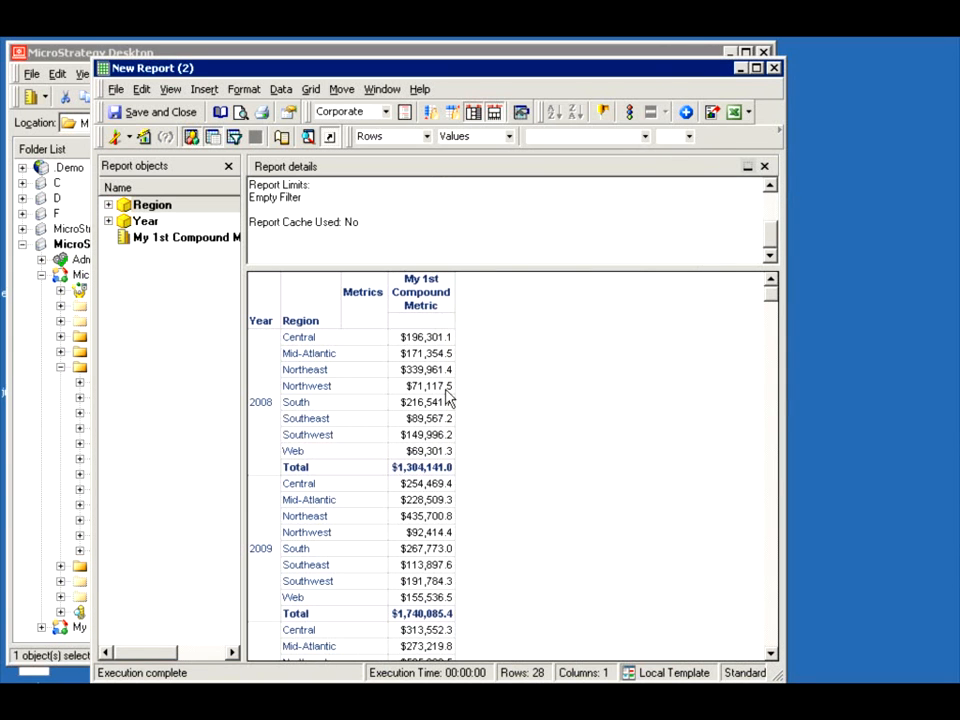
mouse_move(408, 478)
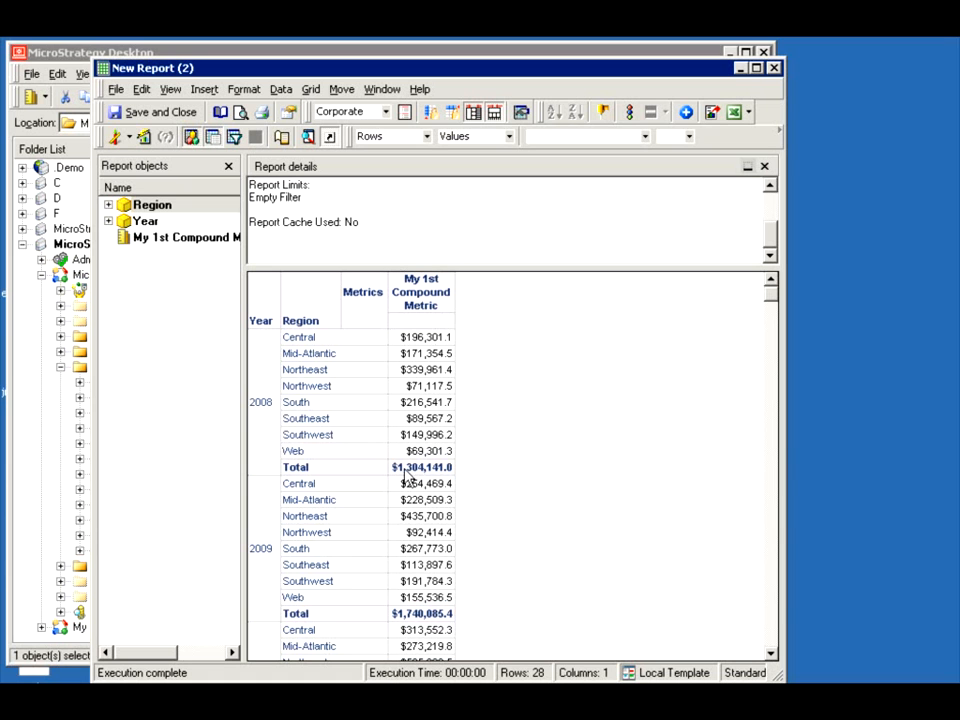
mouse_move(418, 345)
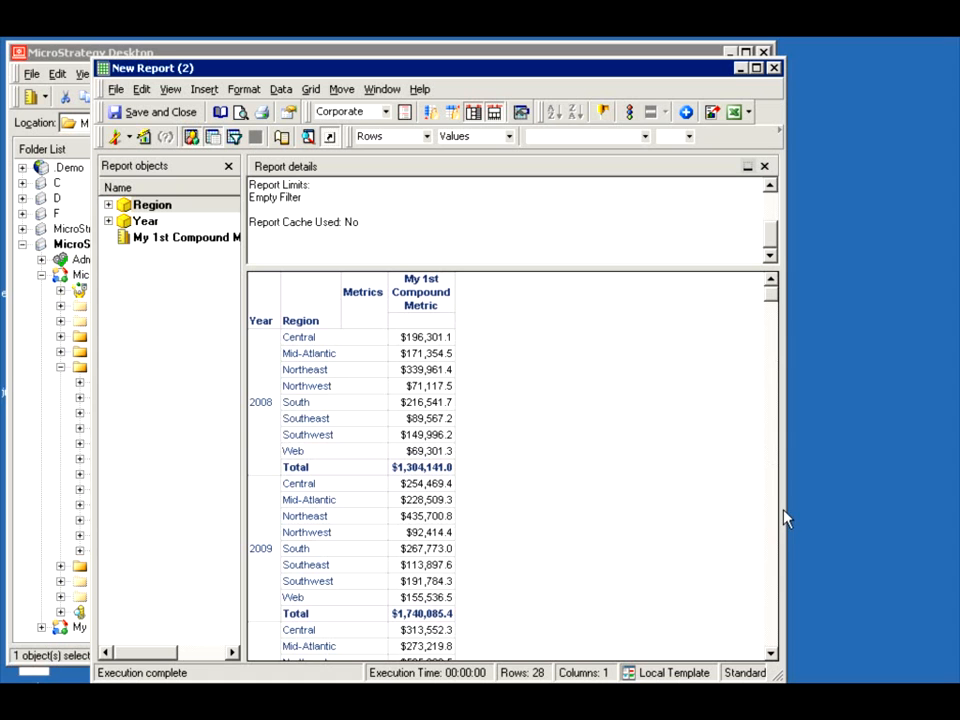
scroll(down, 3)
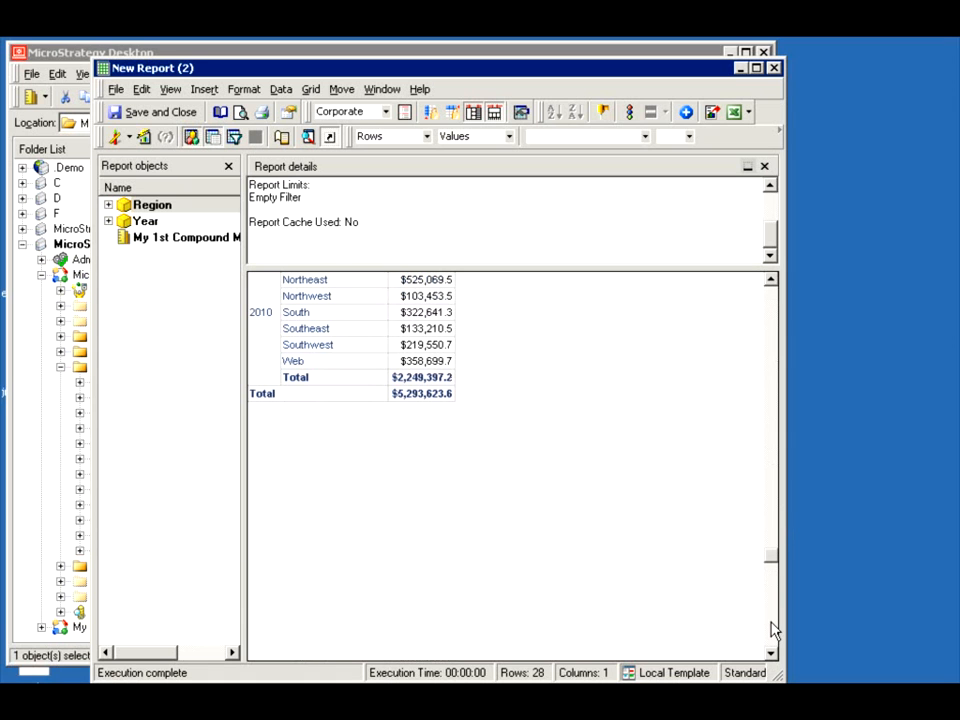
mouse_move(707, 530)
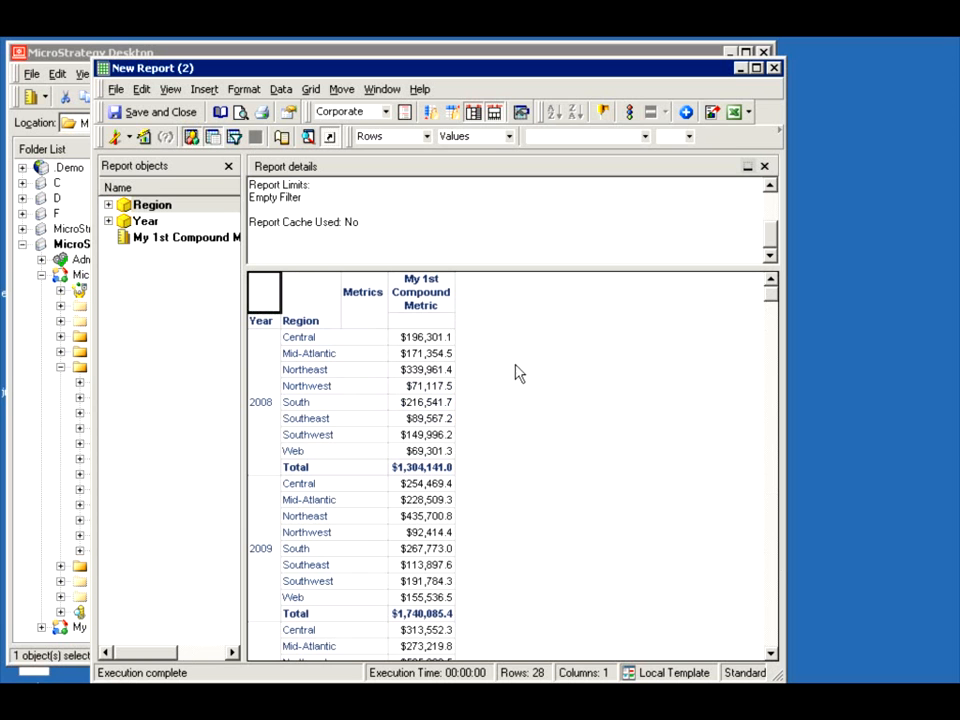
click(117, 137)
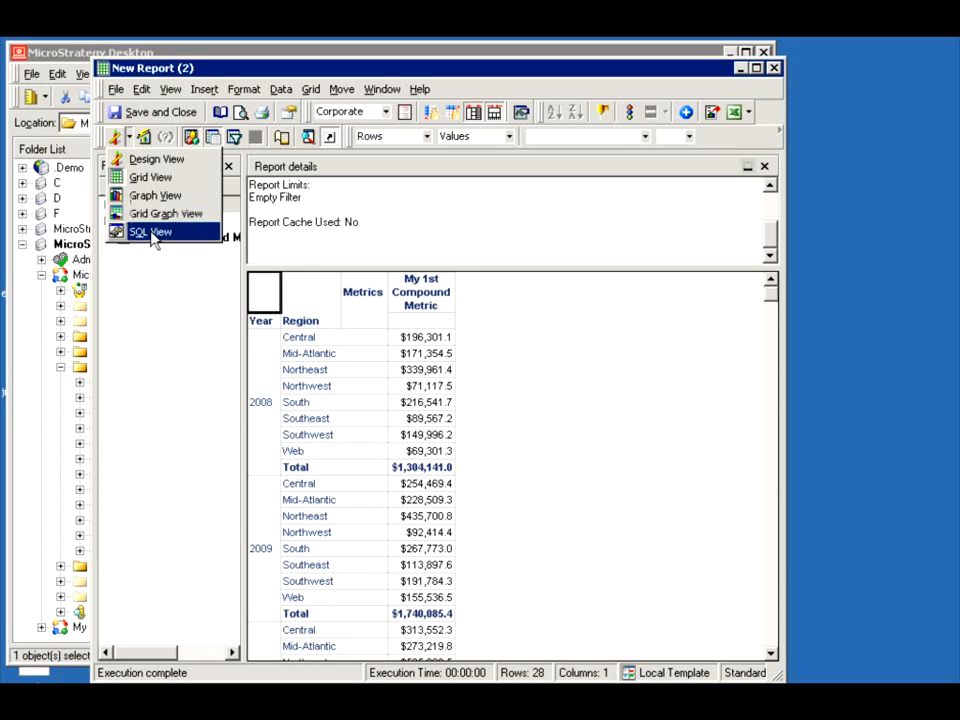
Review the report's generated SQL in SQL View, highlighting the year column line
click(150, 231)
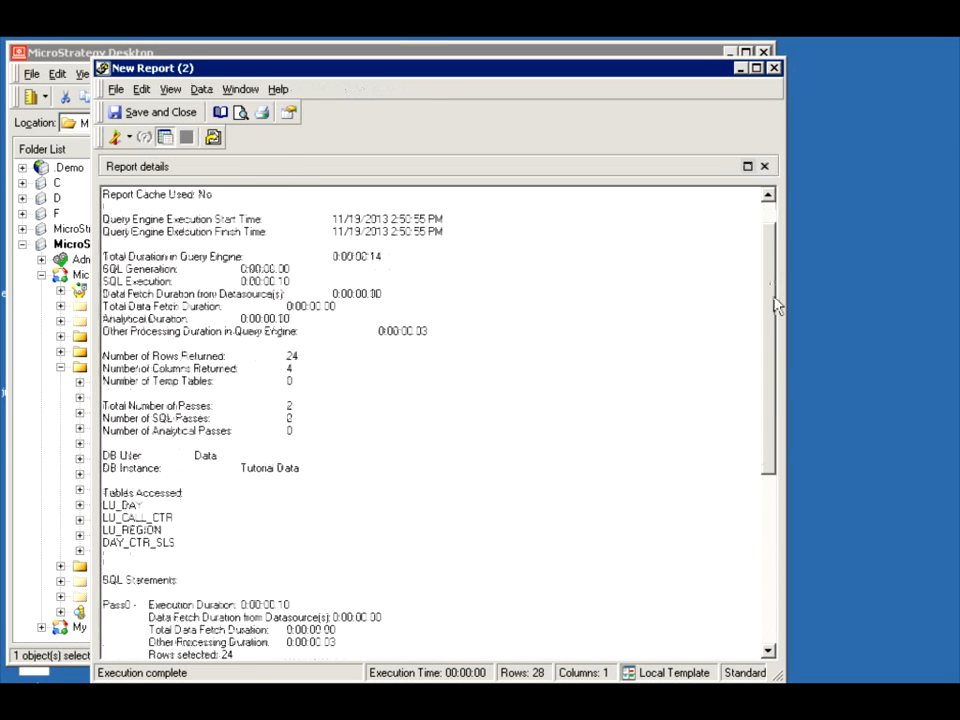
scroll(down, 3)
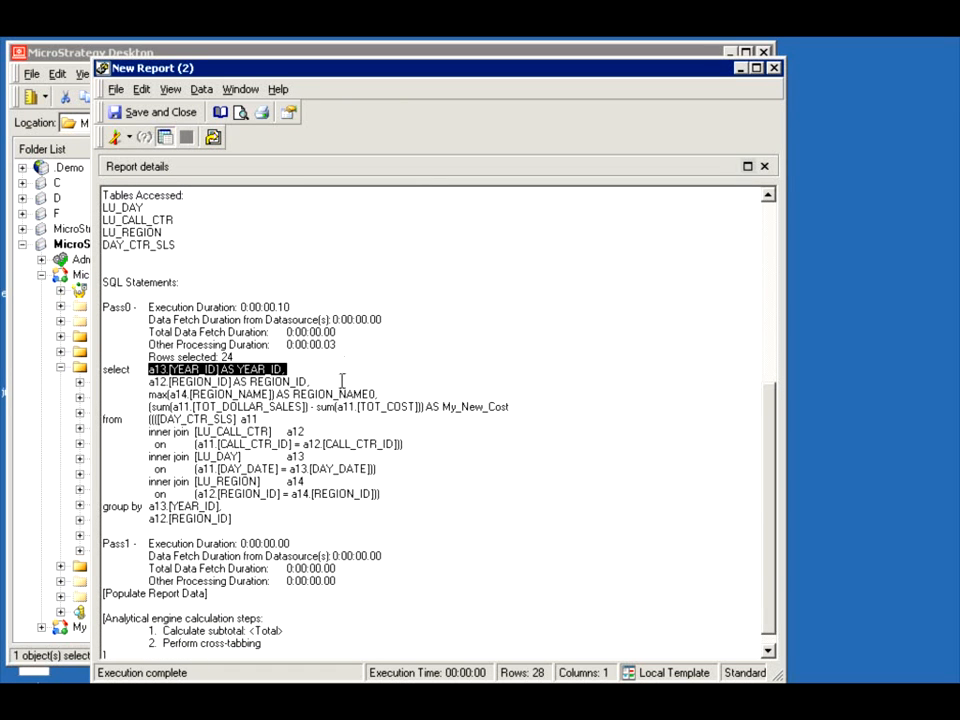
click(228, 381)
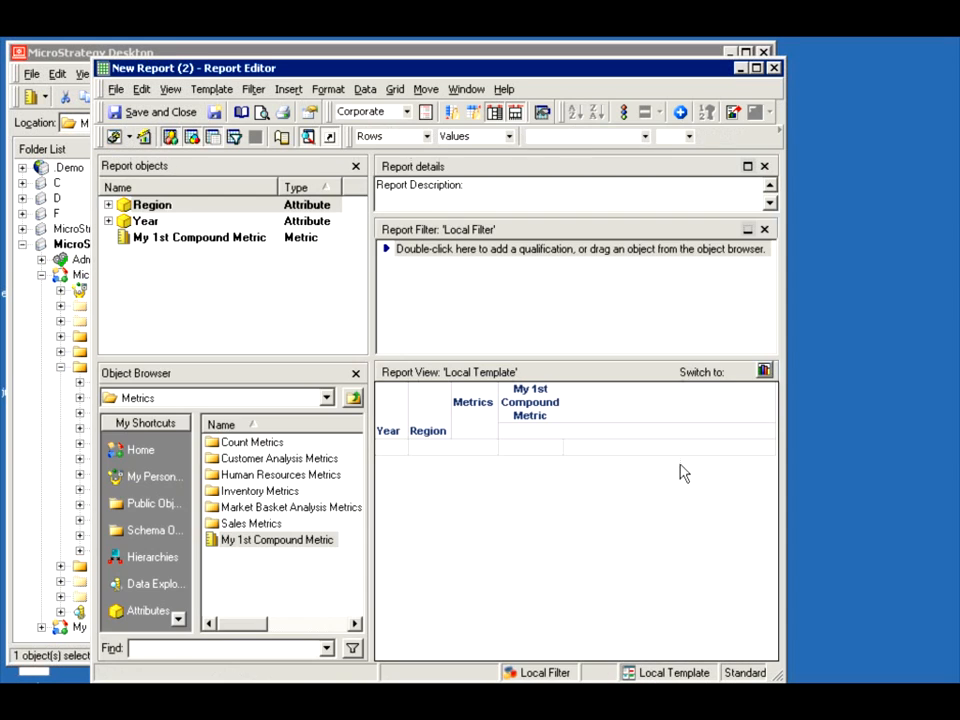
mouse_move(530, 425)
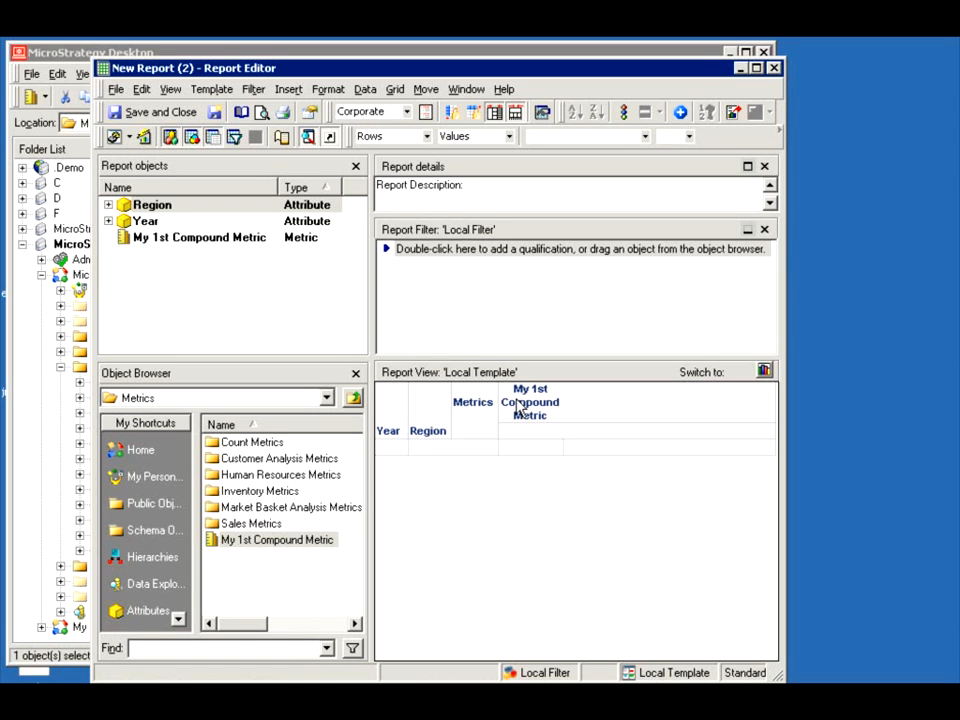
Edit My 1st Compound Metric from its template column and dismiss the notice
right_click(530, 401)
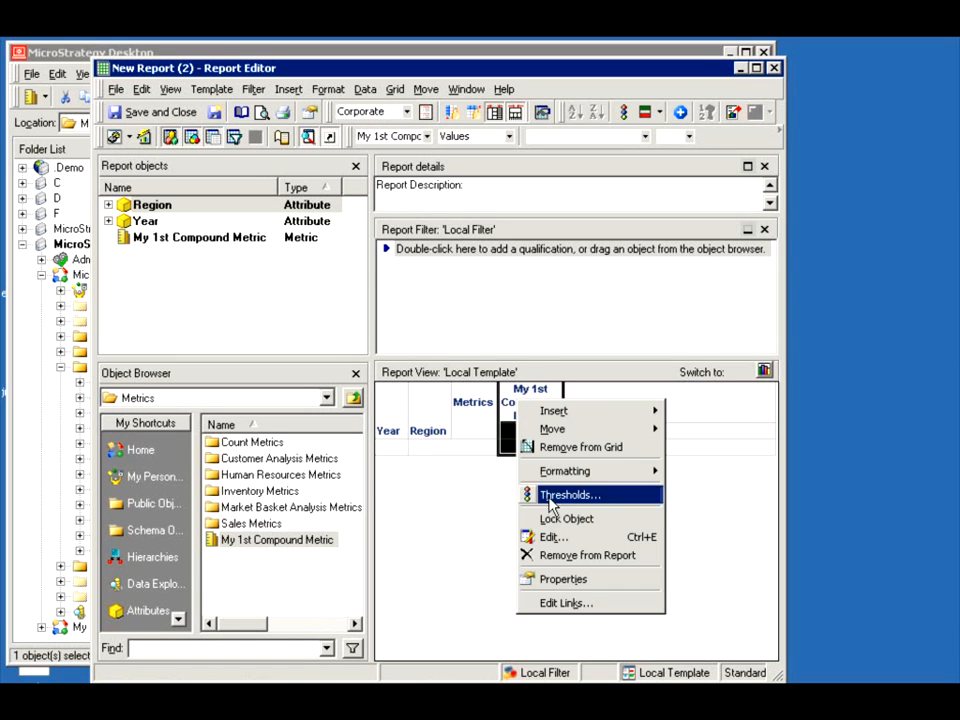
click(570, 494)
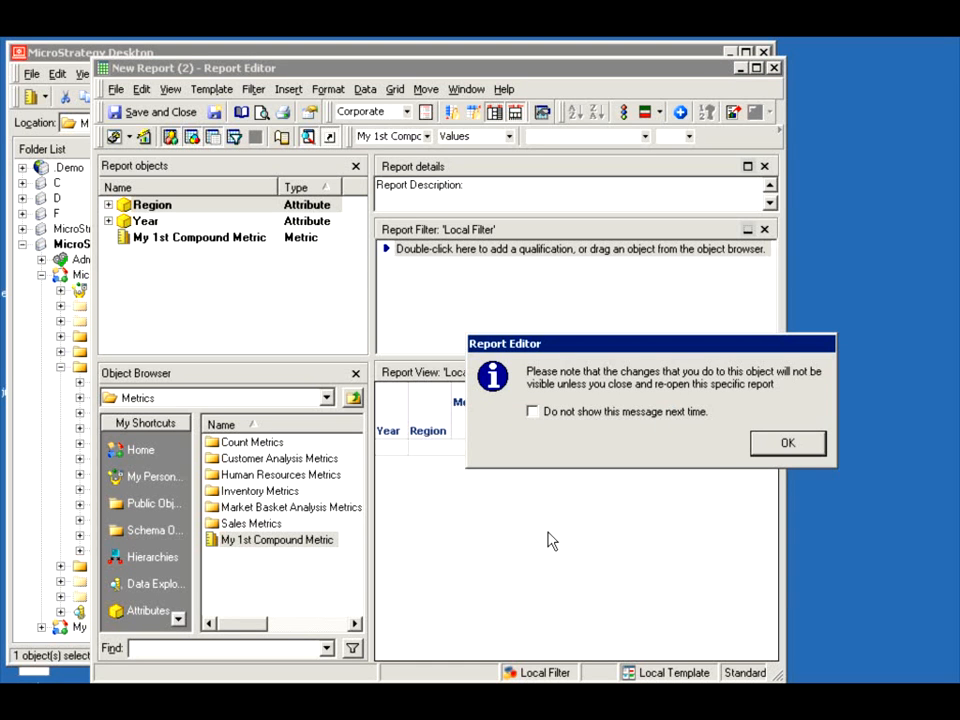
click(787, 443)
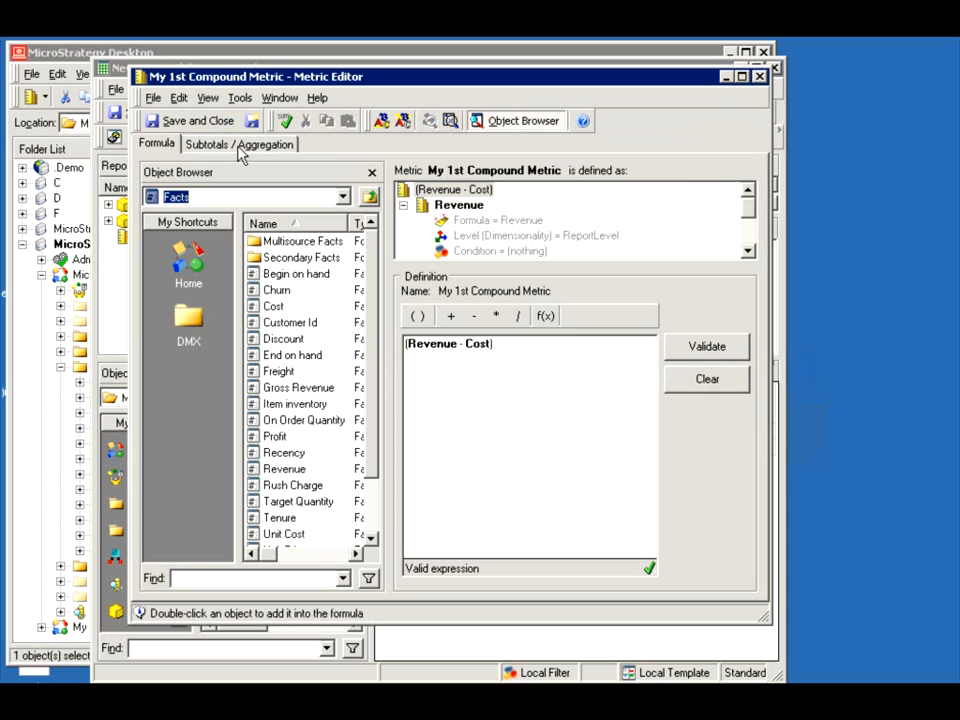
Set the compound metric's column alias to My_New_Profit in Advanced Settings
click(239, 97)
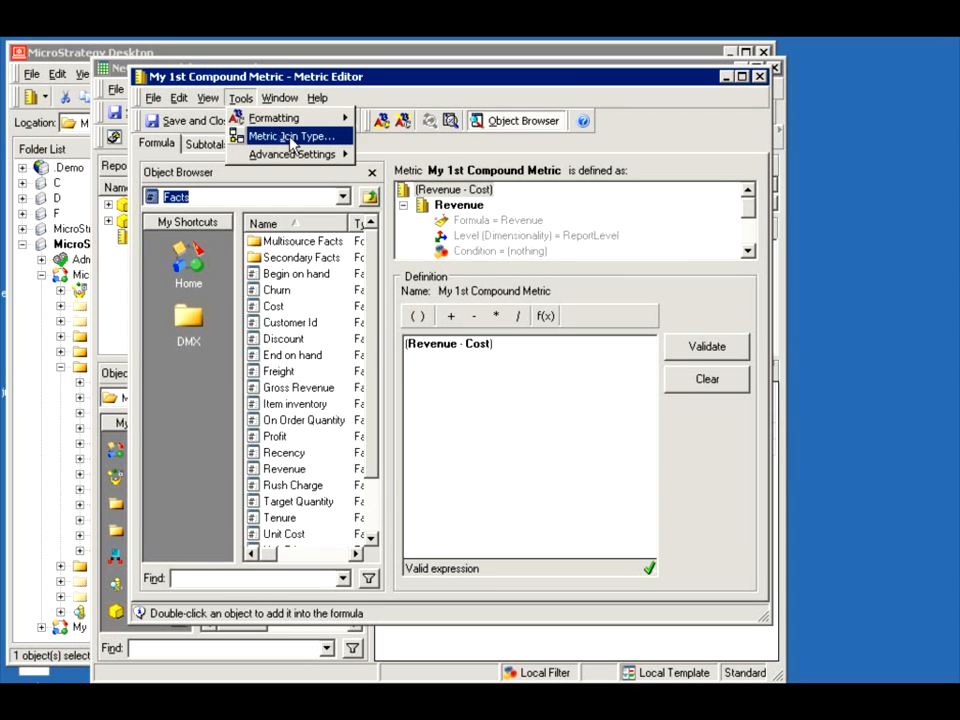
click(291, 154)
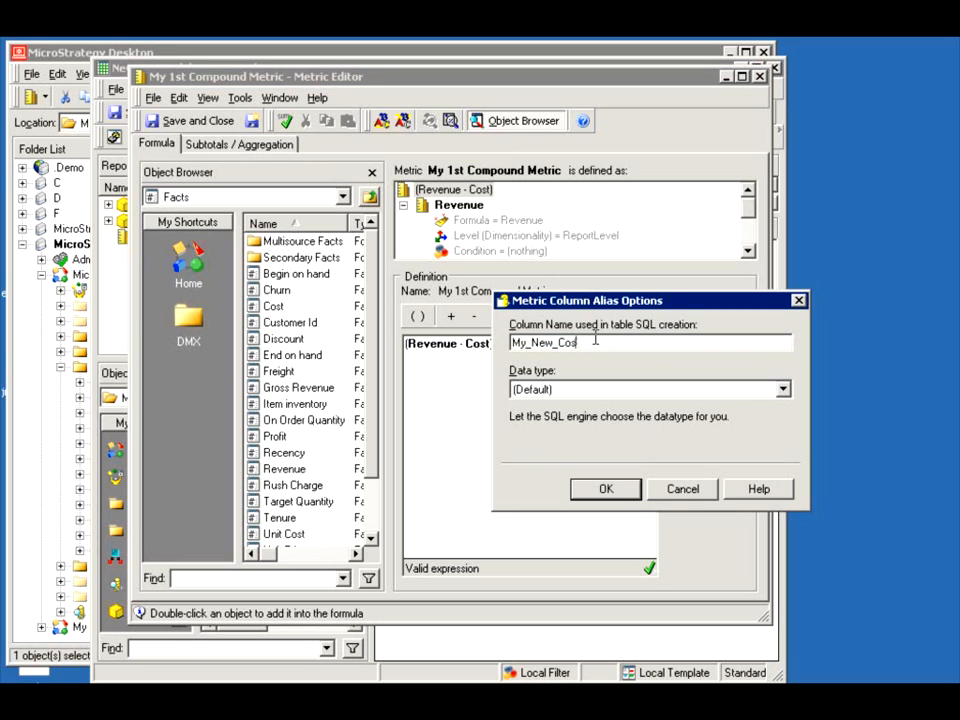
text(My_New_Prof)
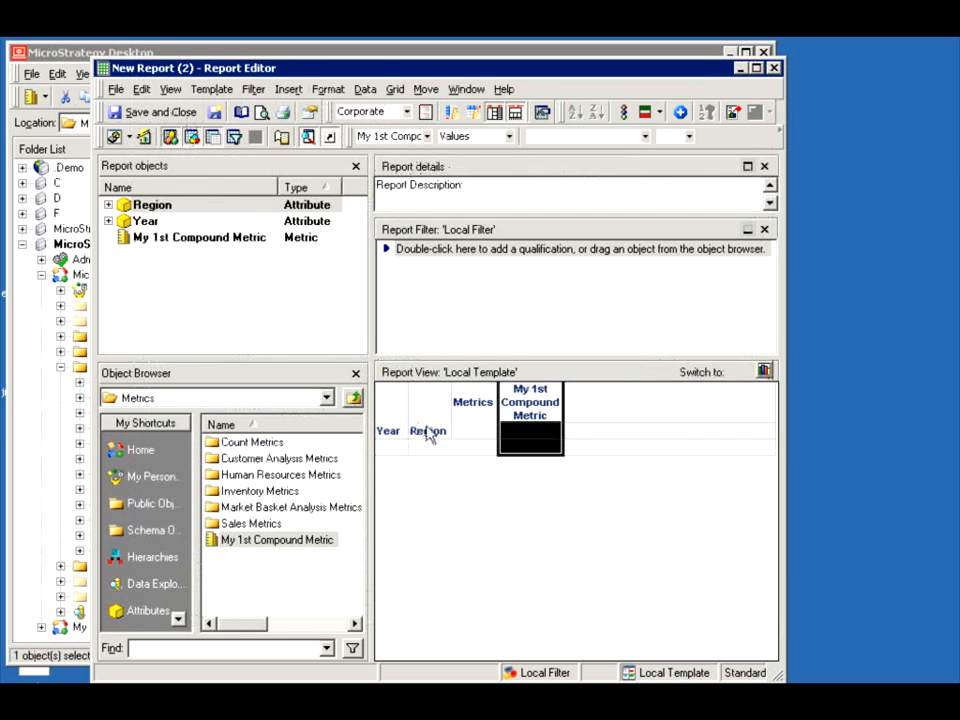
click(123, 136)
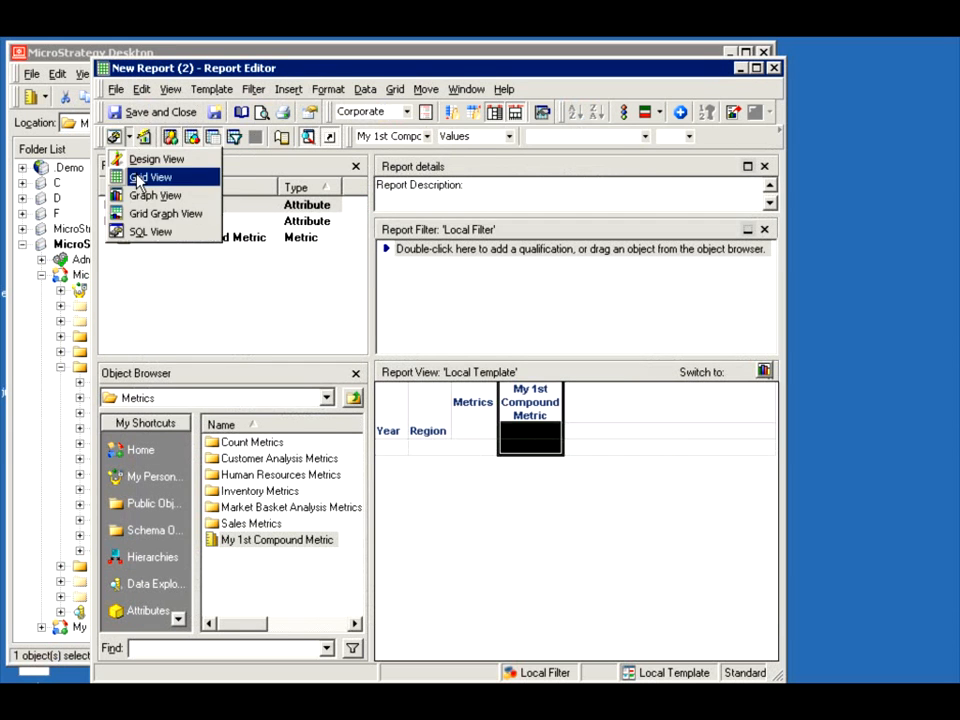
Show the report in SQL View and start saving it under a new name
click(149, 177)
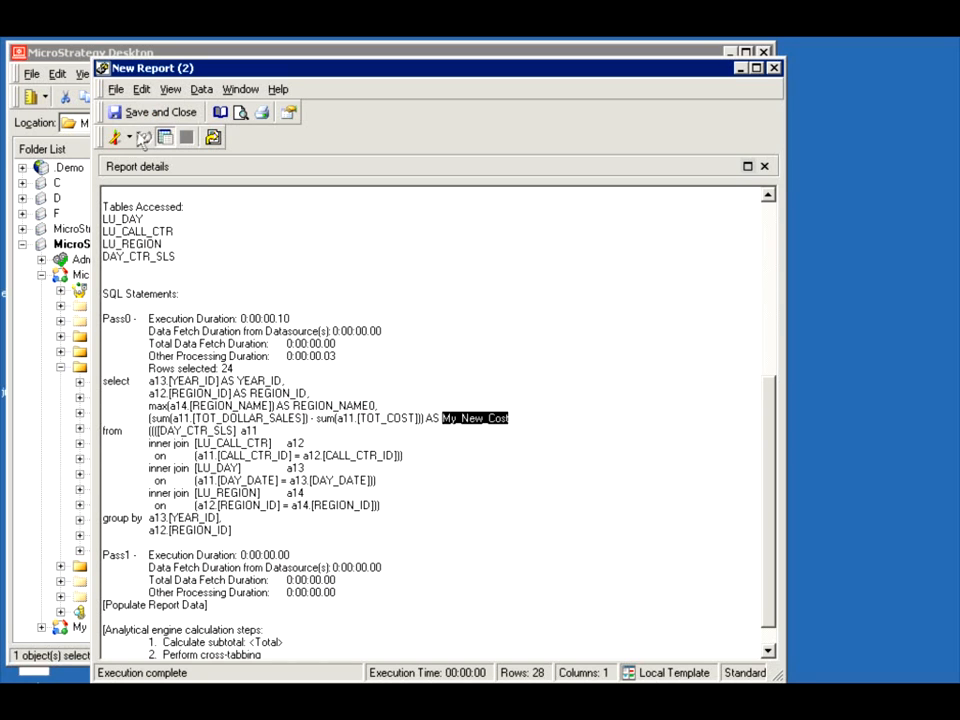
click(159, 111)
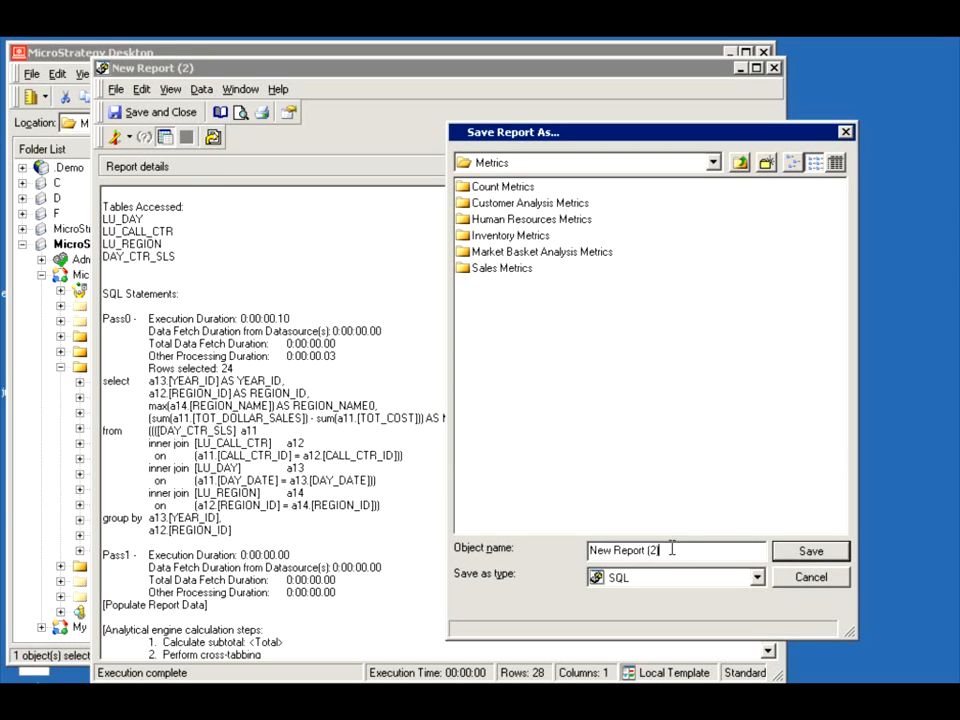
Name the report 'My New Report' and save it beside My 1st Compound Metric
text(My)
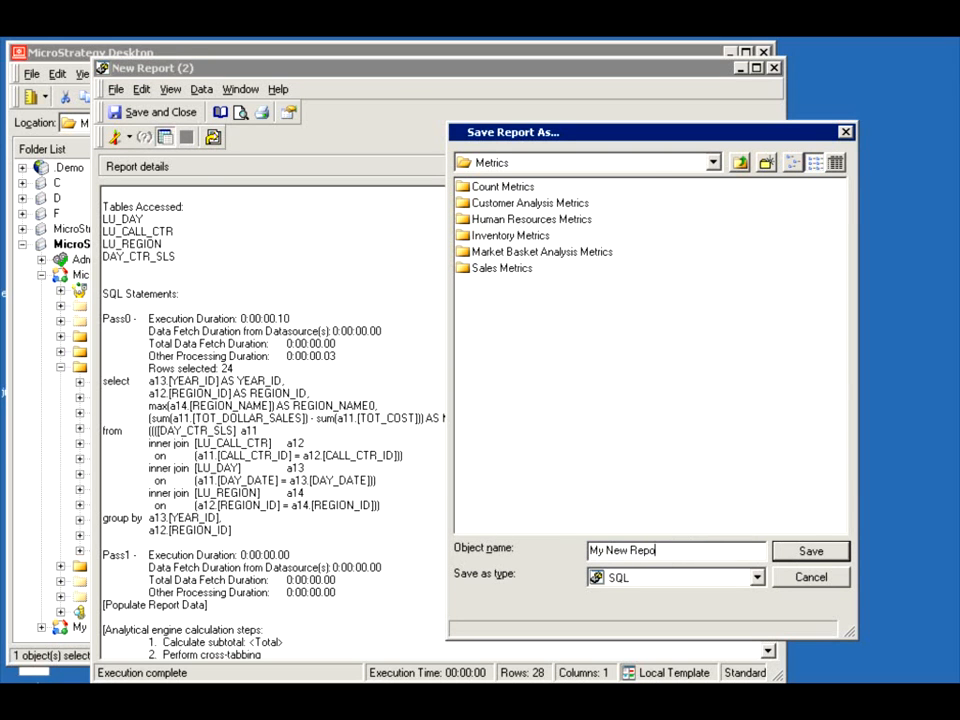
click(810, 550)
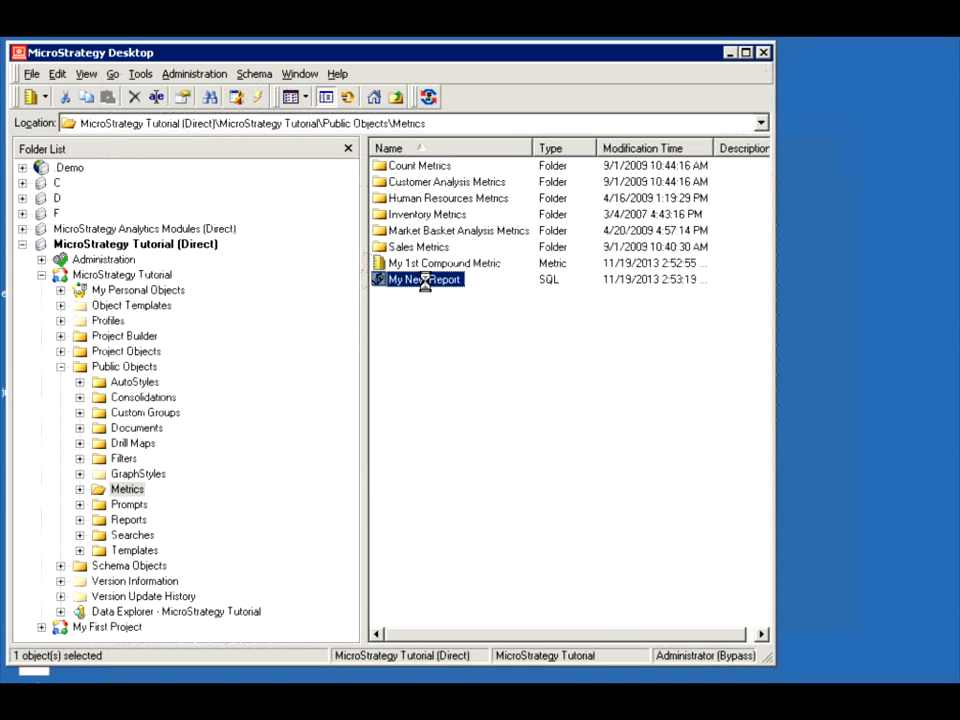
Reopen My New Report, highlight the My_New_Profit Revenue minus Cost SQL line, return to grid
double_click(428, 279)
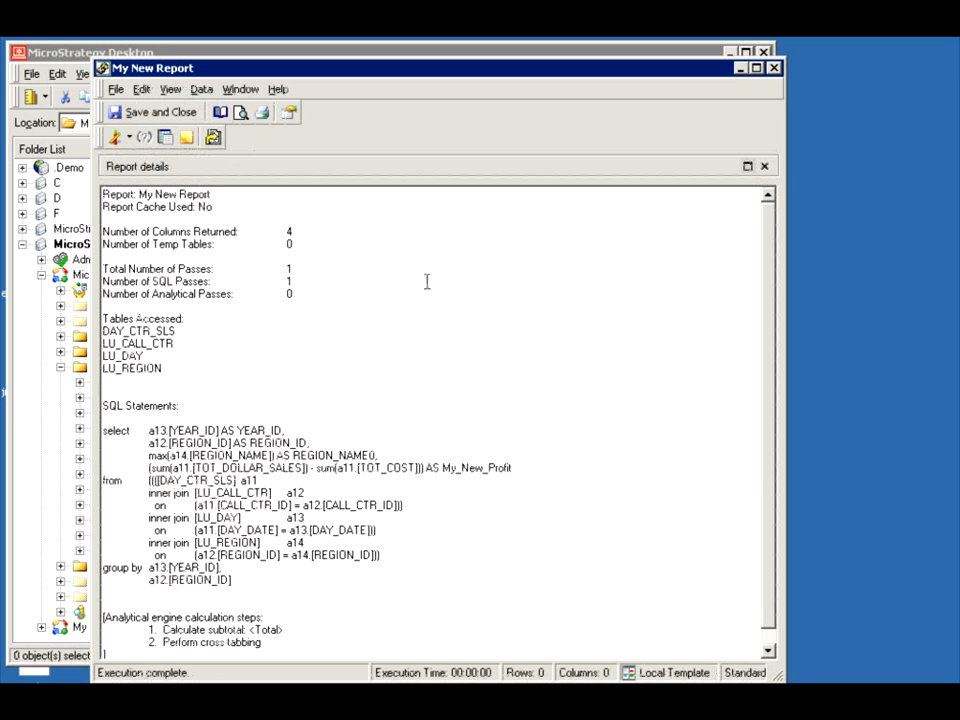
double_click(478, 467)
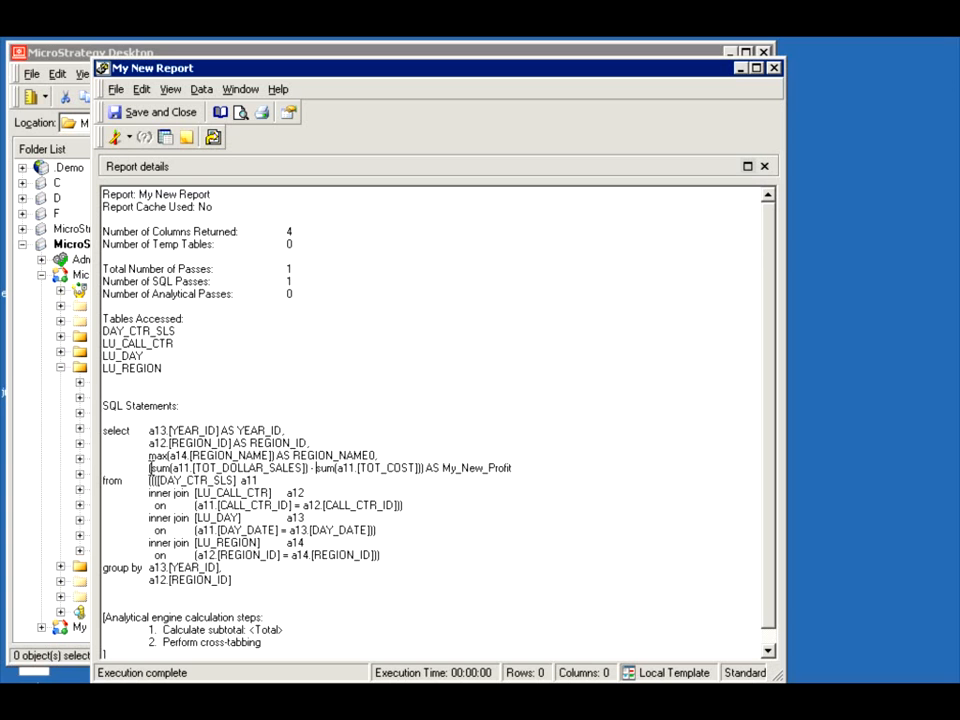
double_click(228, 467)
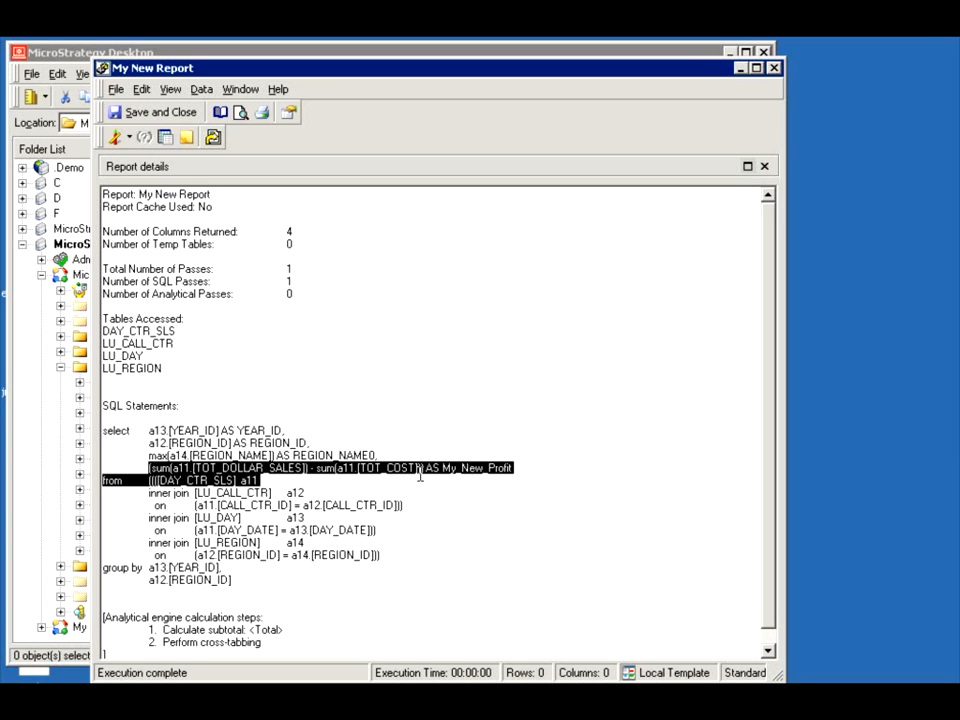
click(115, 137)
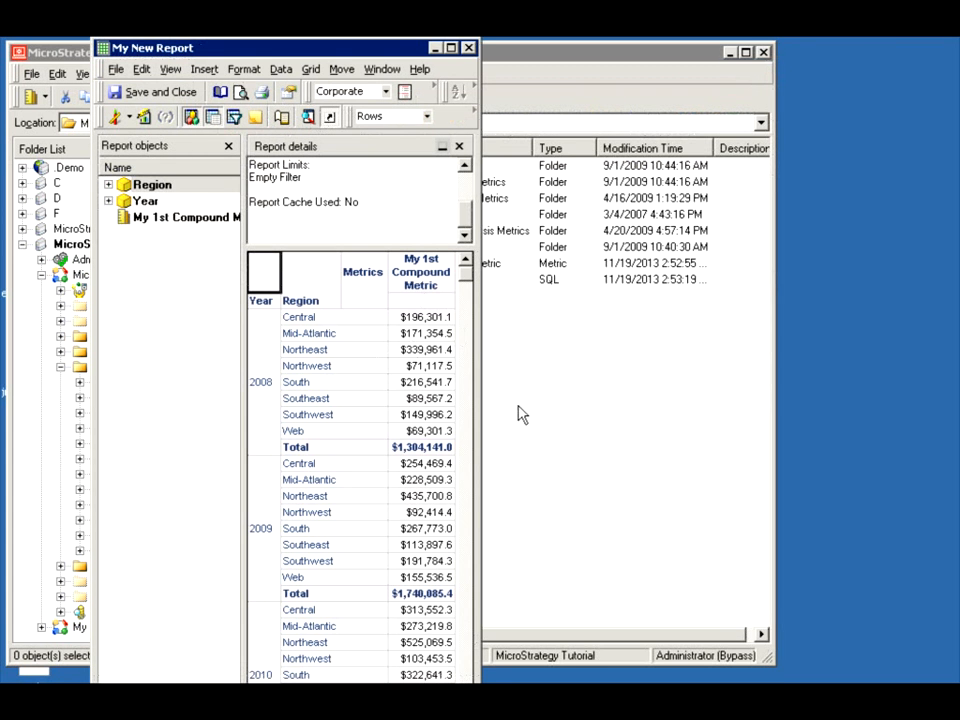
mouse_move(465, 370)
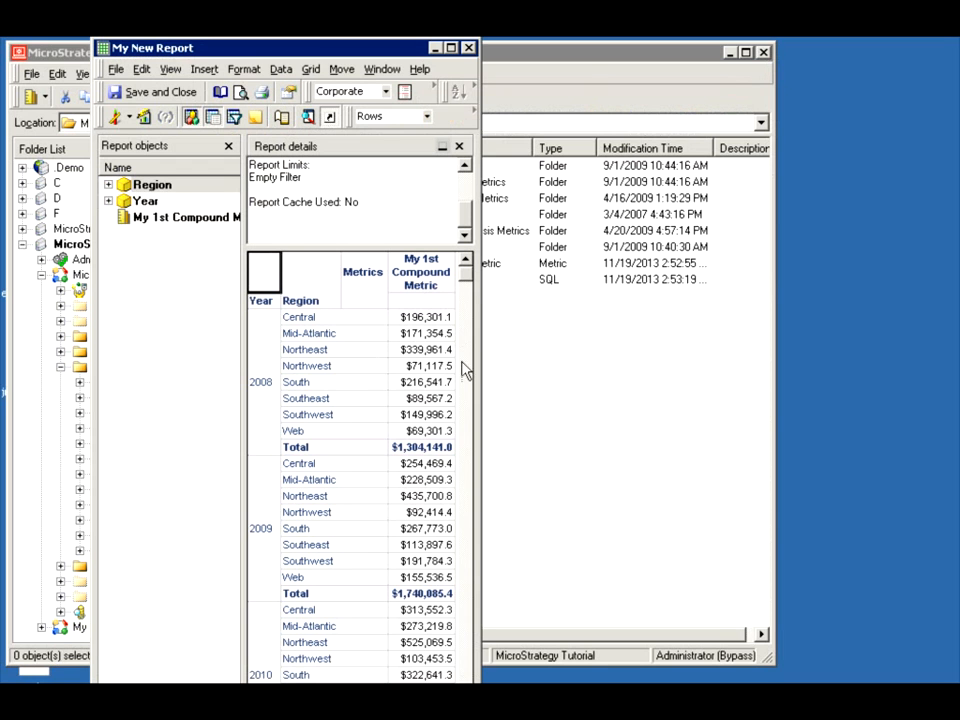
mouse_move(800, 400)
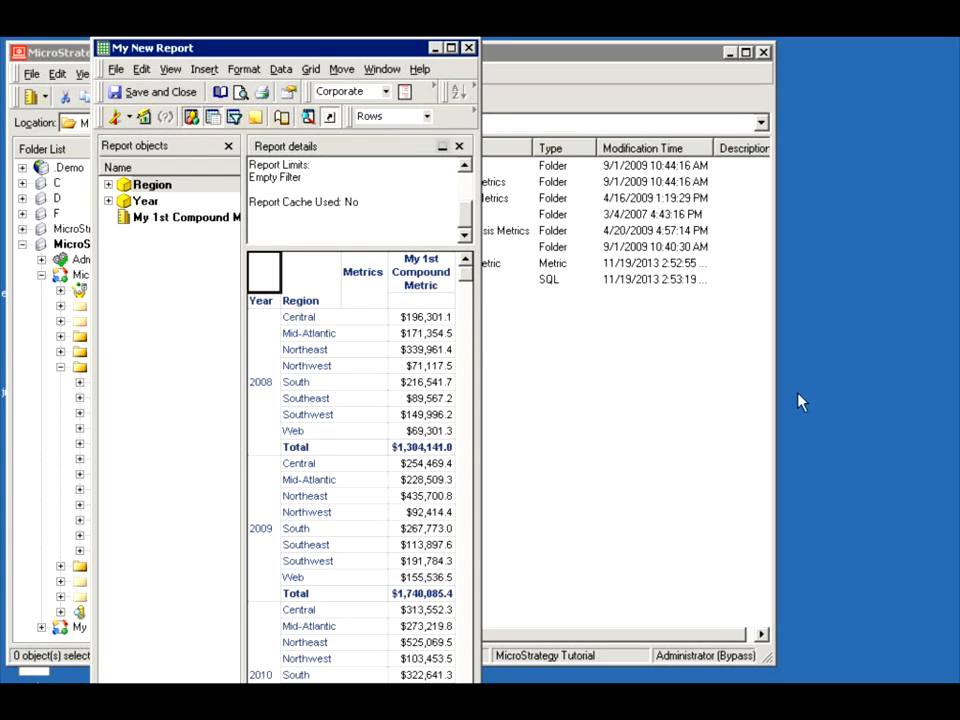